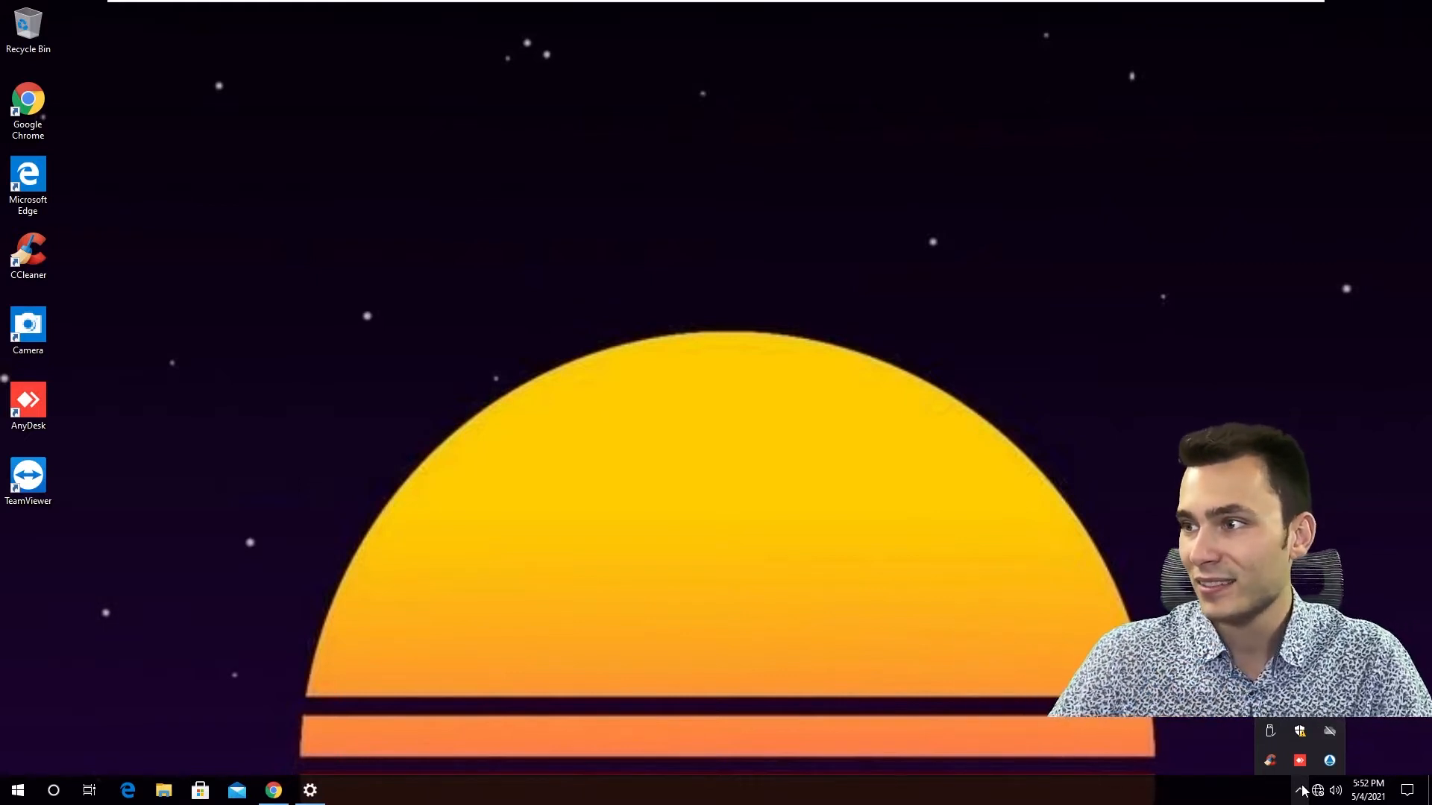
{"action": "mouse_move", "coordinate": [1298, 761]}
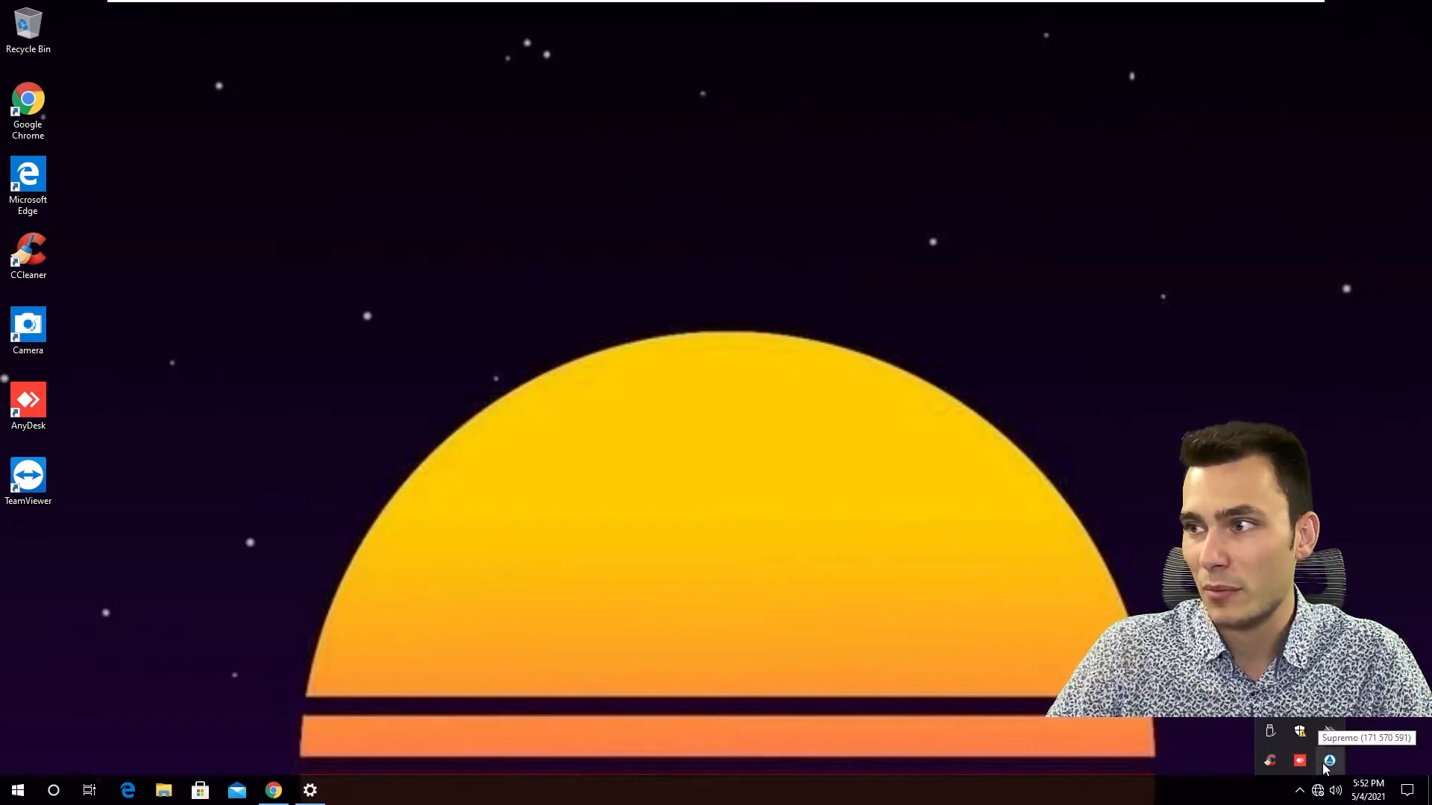
Search the taskbar for 'program' to find Add or remove programs
{"action": "left_click", "coordinate": [17, 790]}
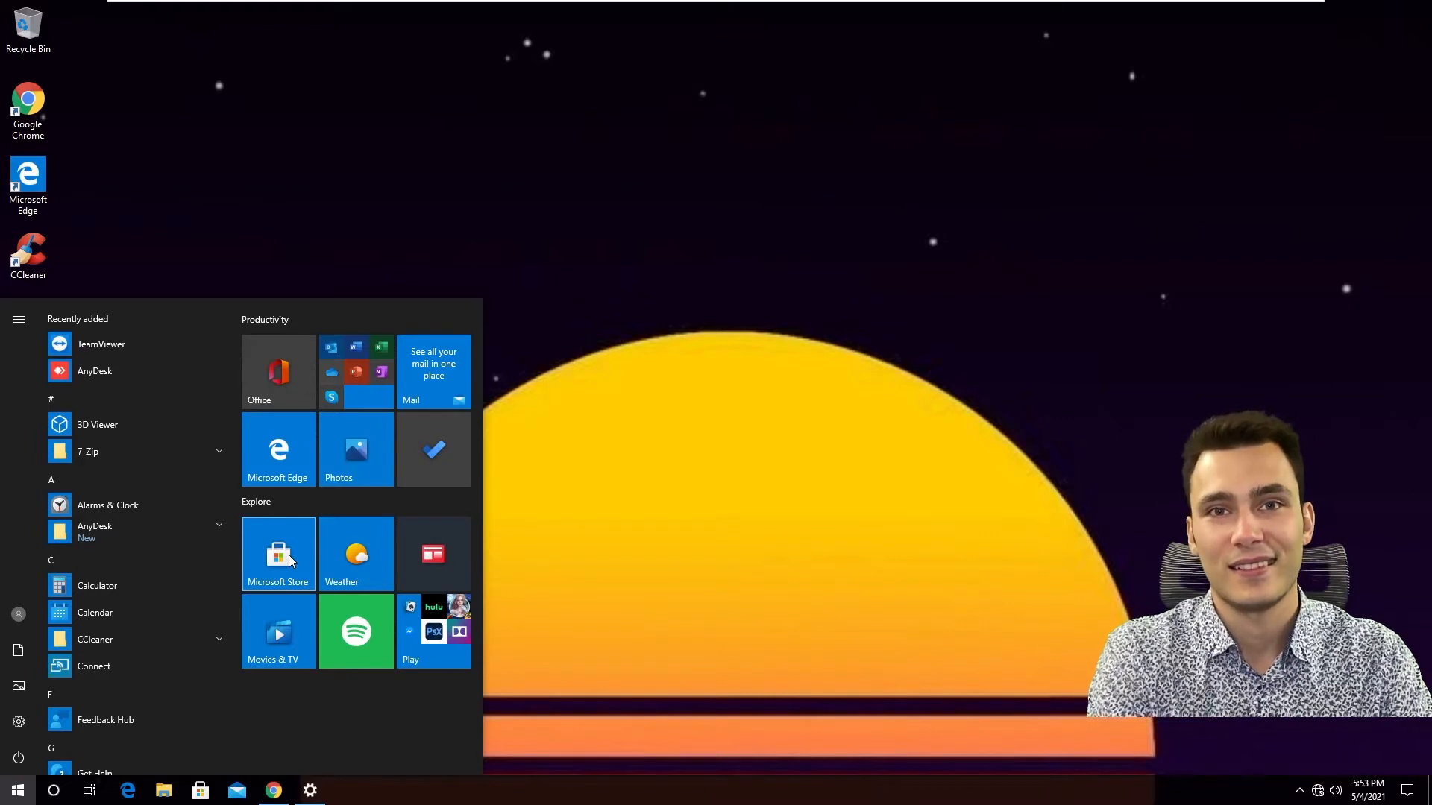
{"action": "left_click", "coordinate": [17, 789]}
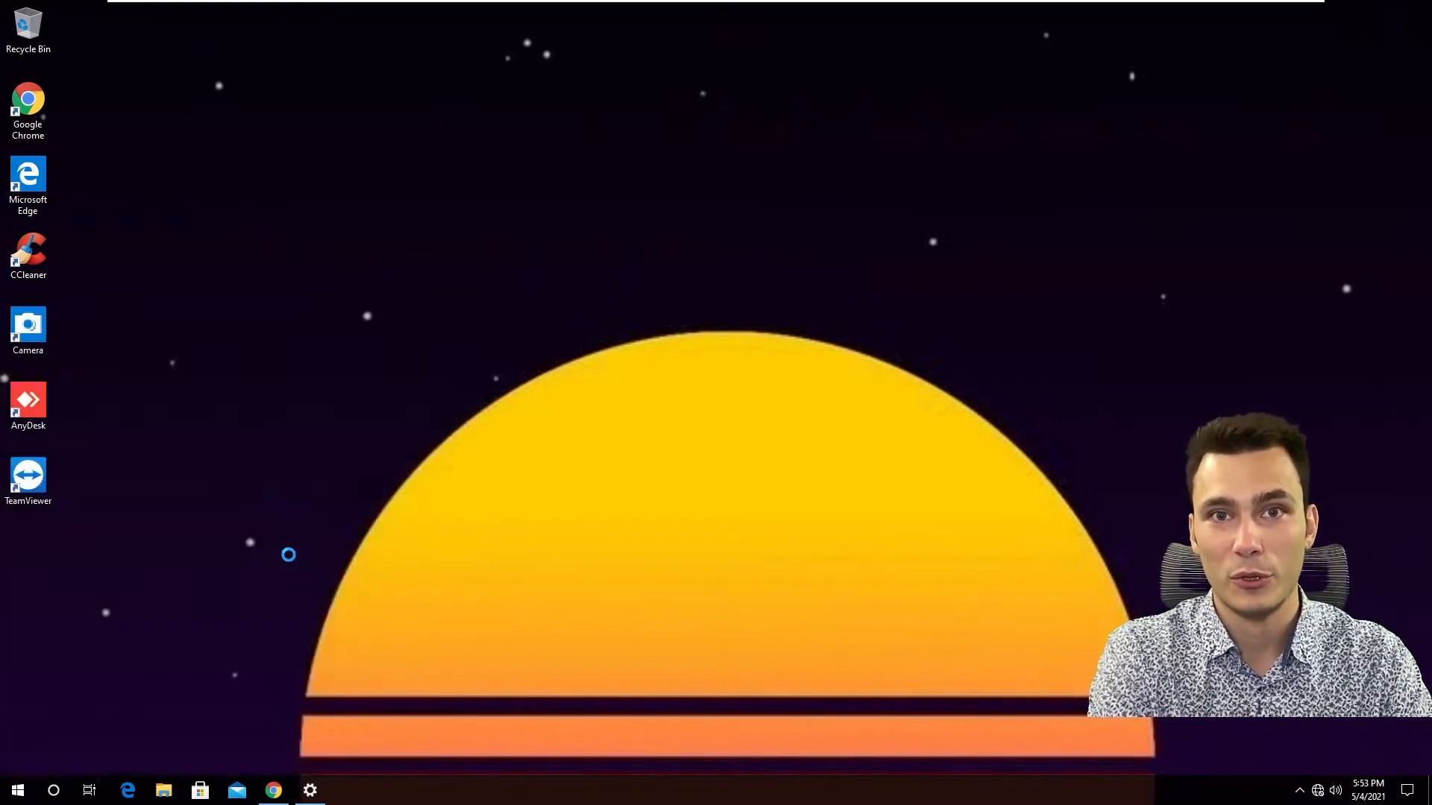
{"action": "type", "text": "program"}
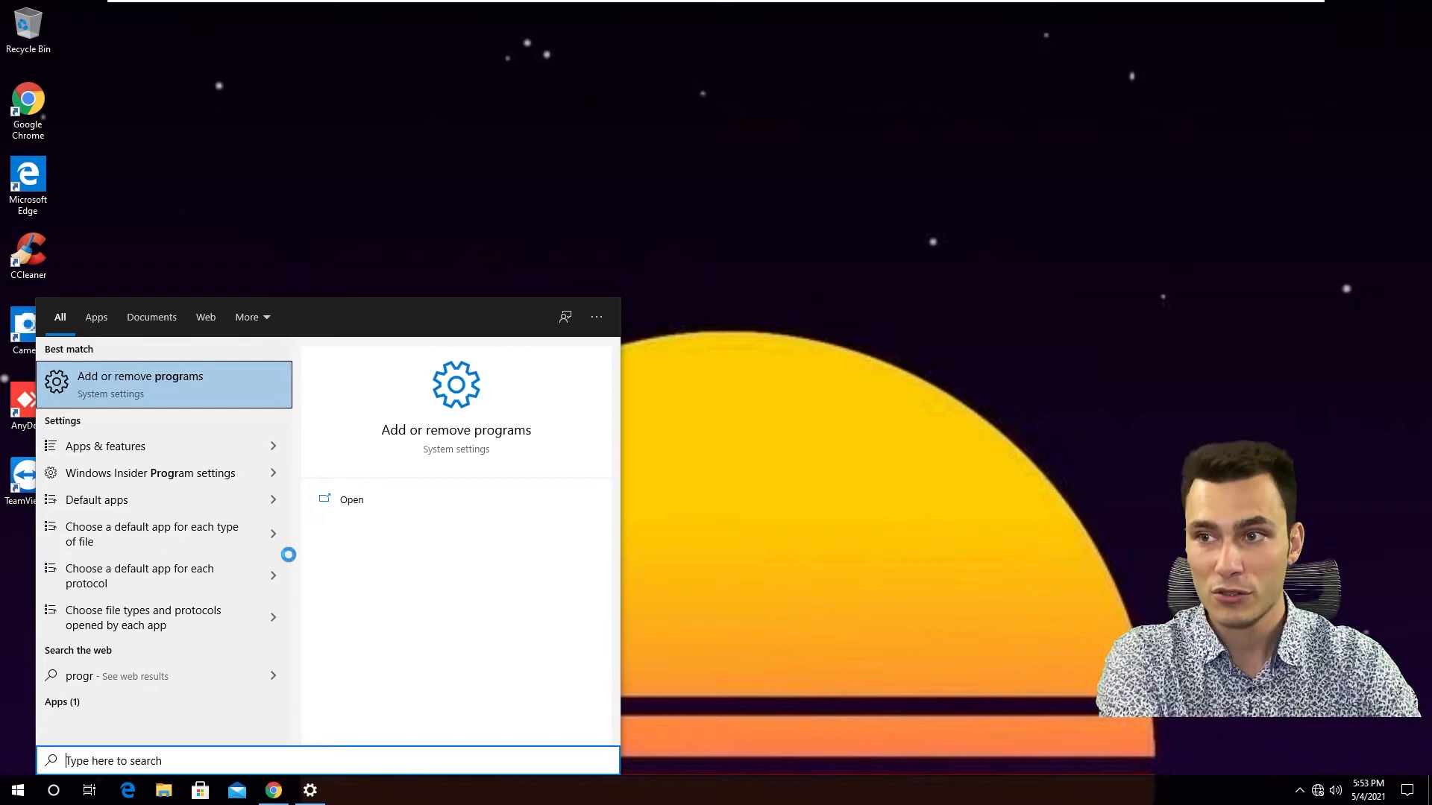
Switch Control Panel to Category view and open Uninstall a program
{"action": "type", "text": "command Prompt"}
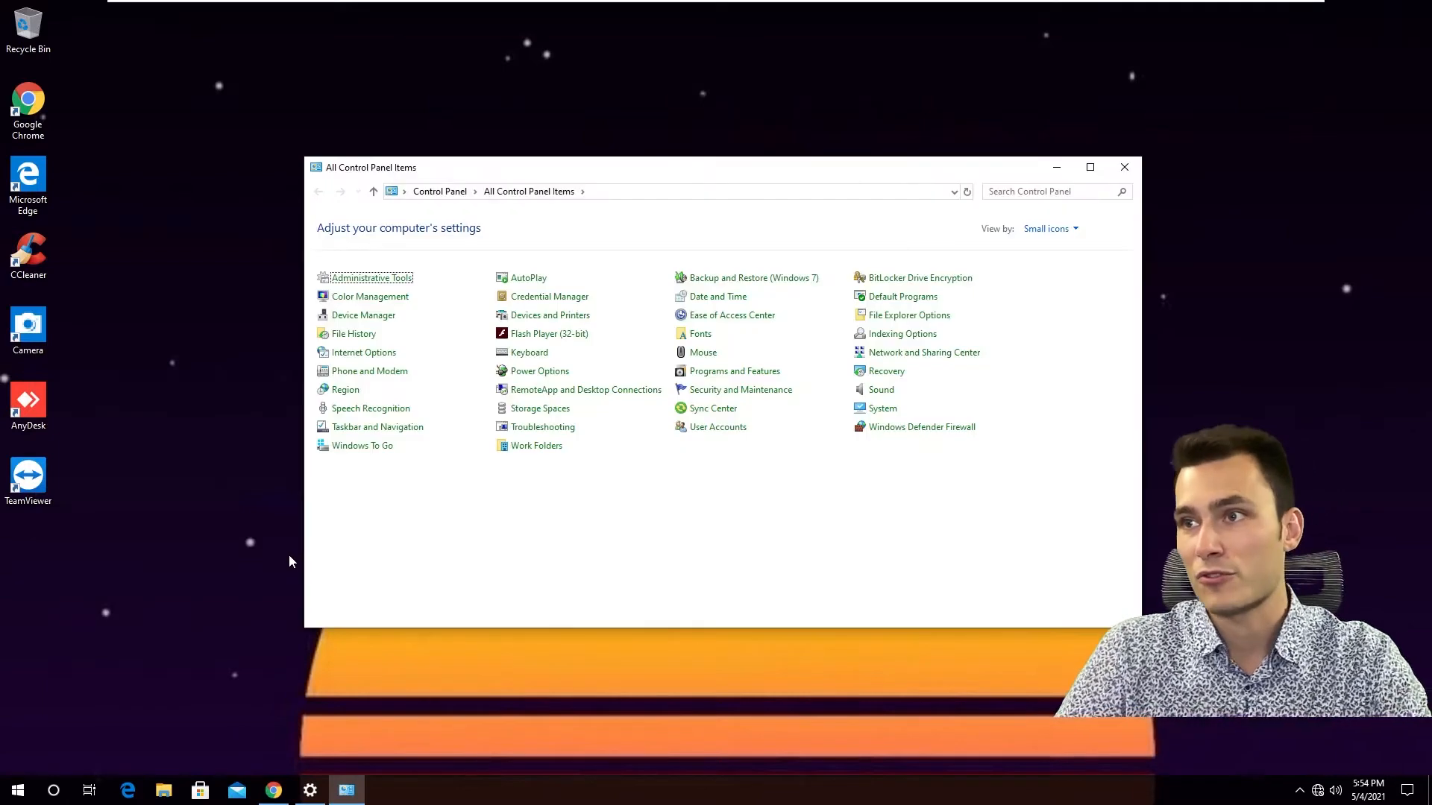
{"action": "left_click", "coordinate": [1049, 229]}
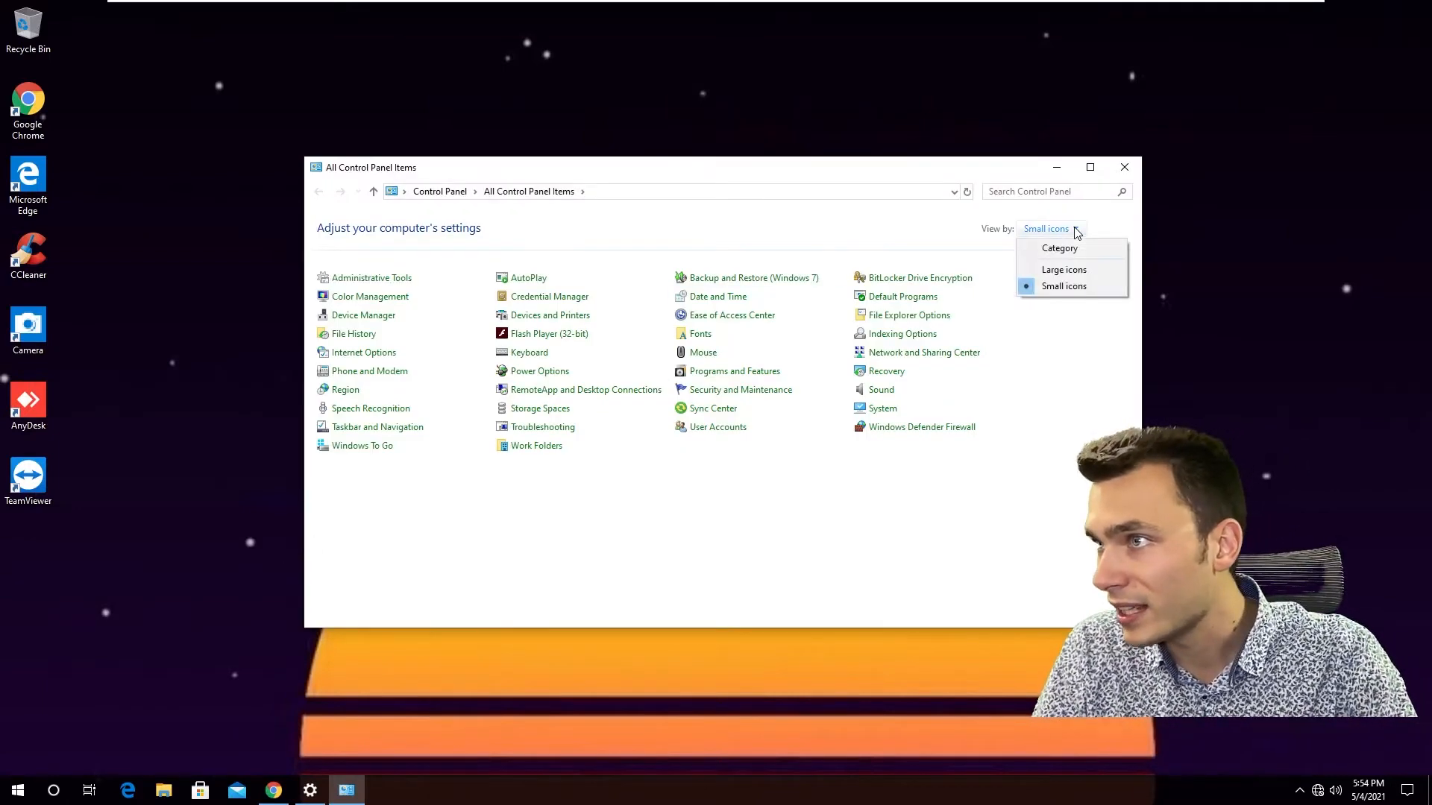
{"action": "left_click", "coordinate": [1058, 247]}
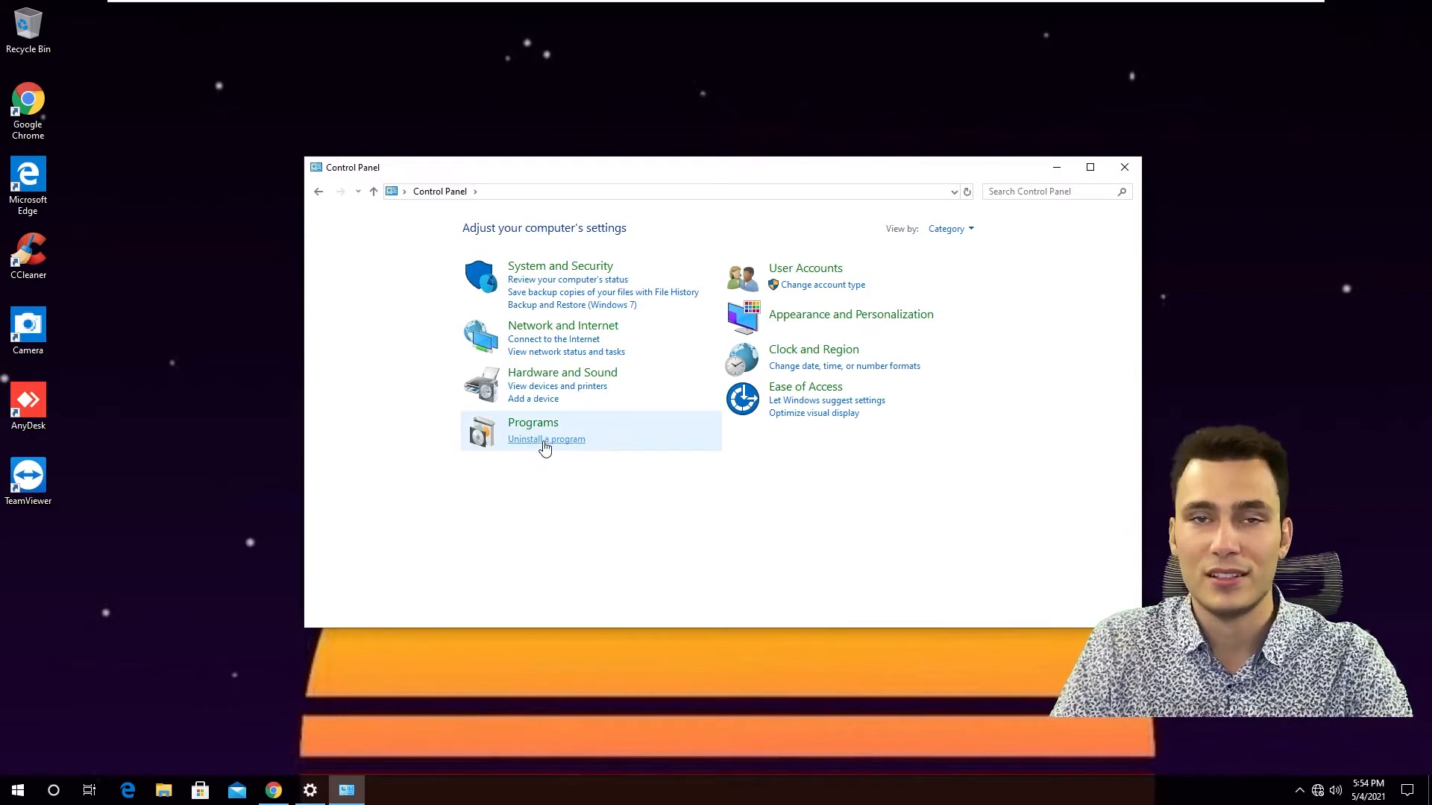
{"action": "left_click", "coordinate": [545, 439]}
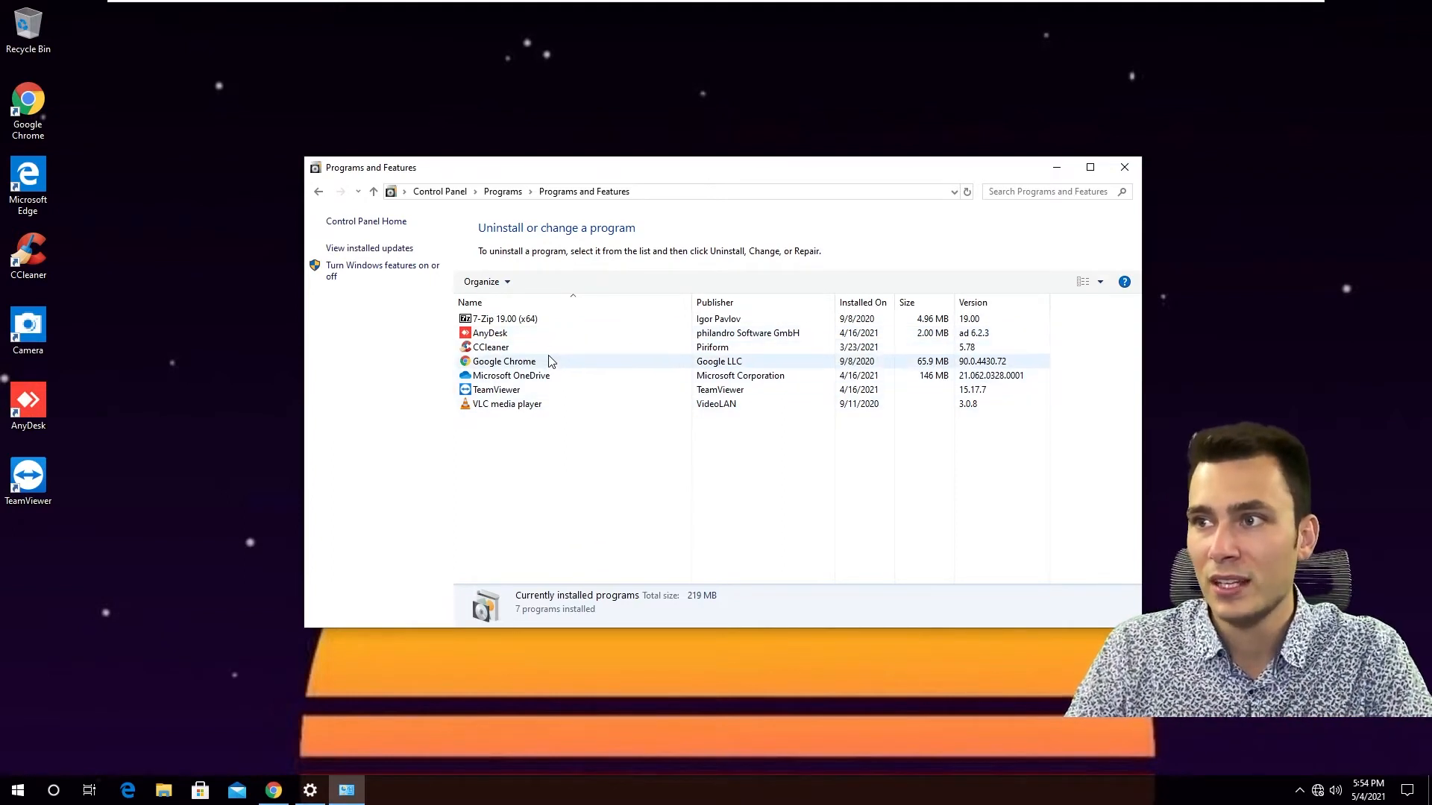
Open Settings Apps & features alongside, then select TeamViewer in Programs and Features
{"action": "left_click", "coordinate": [502, 318]}
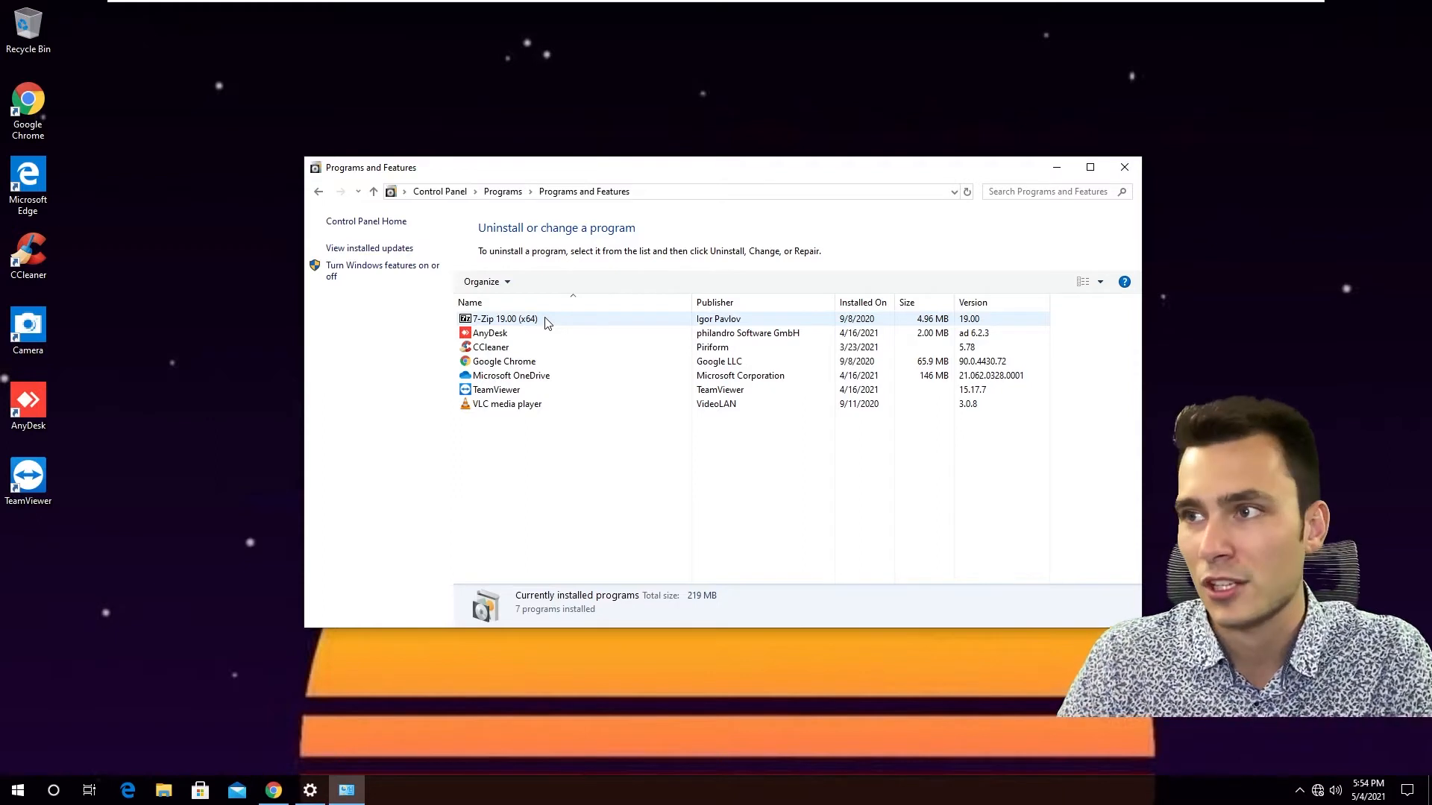
{"action": "left_click", "coordinate": [503, 361]}
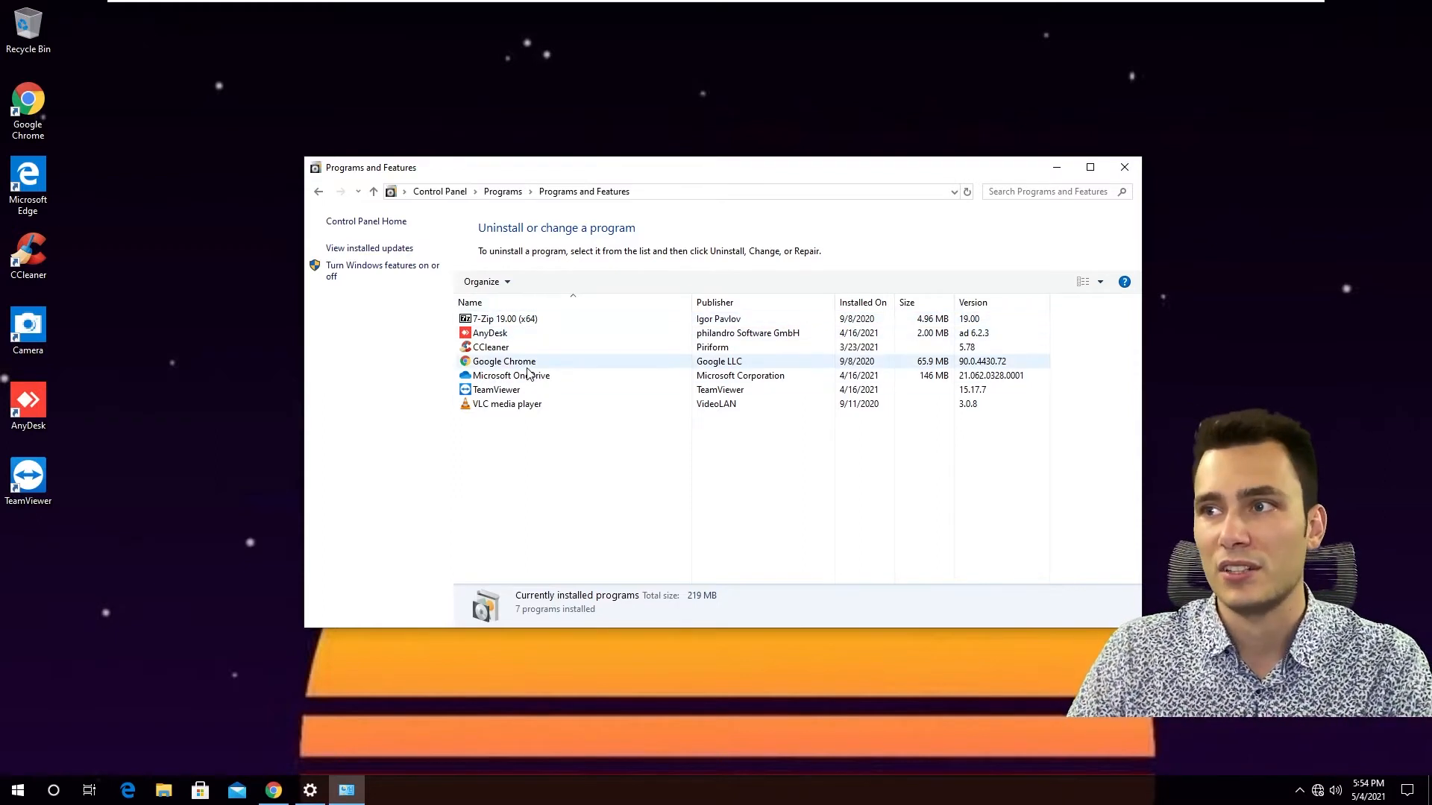
{"action": "left_click", "coordinate": [496, 390]}
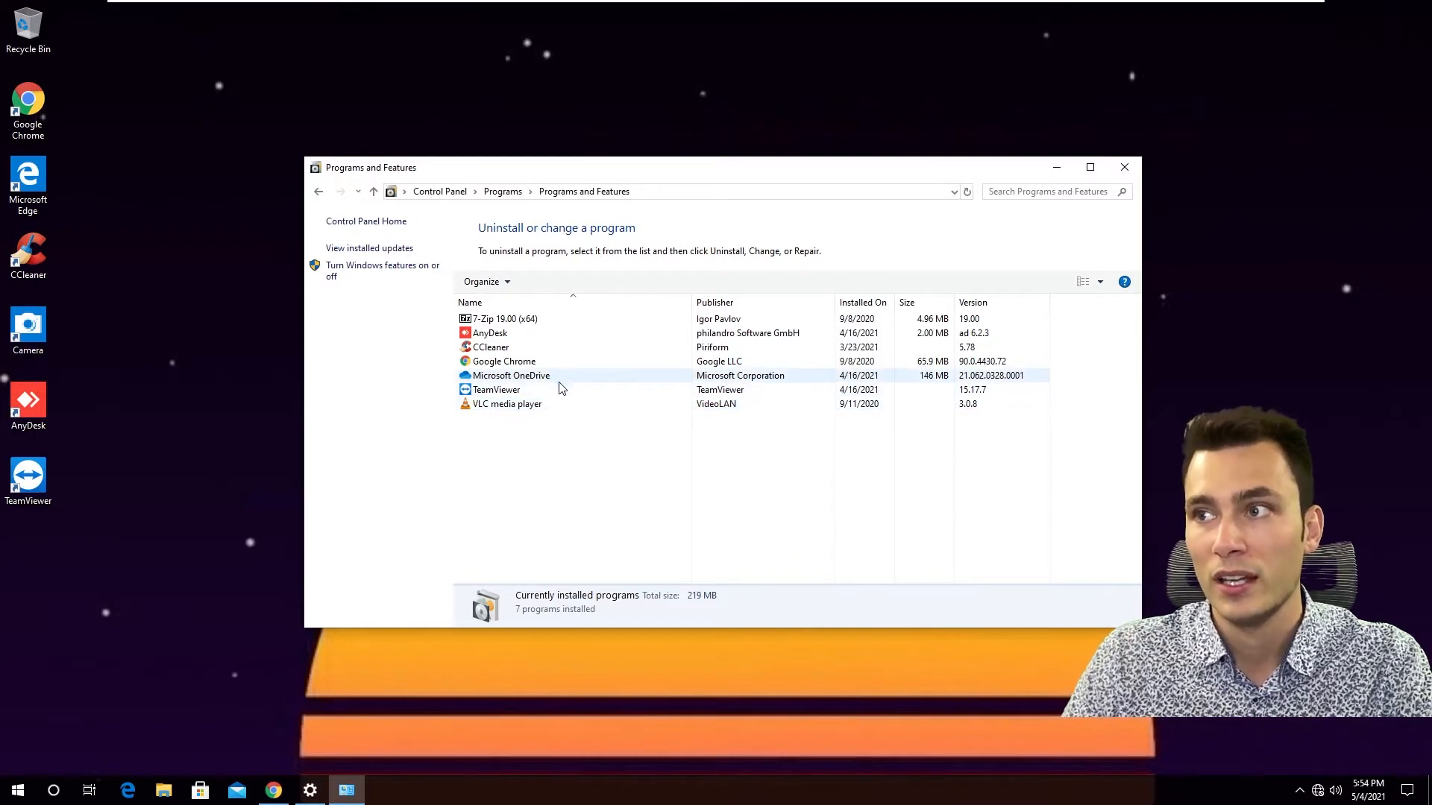
{"action": "left_click", "coordinate": [496, 390]}
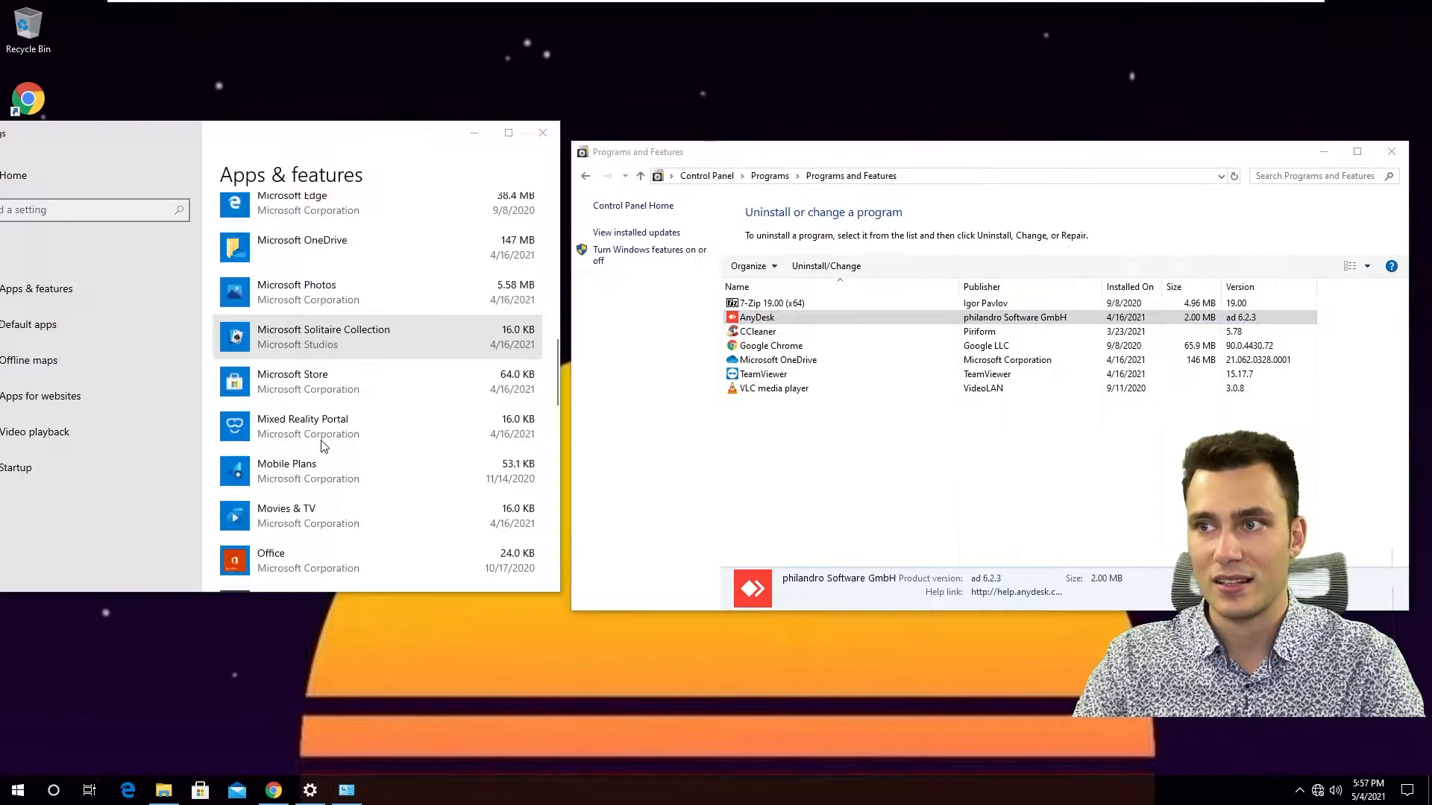
{"action": "scroll", "scroll_direction": "down", "scroll_amount": 3}
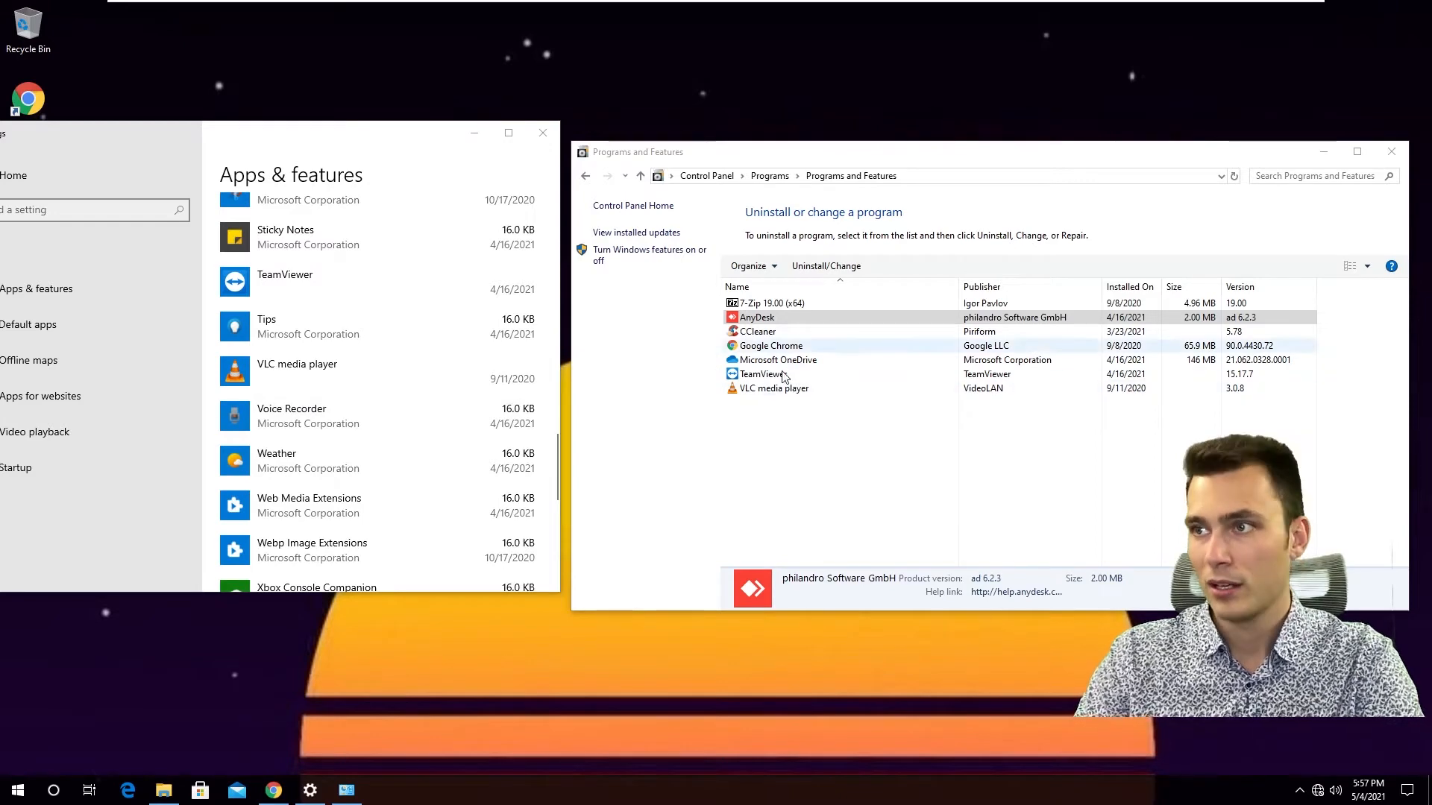
{"action": "right_click", "coordinate": [752, 375]}
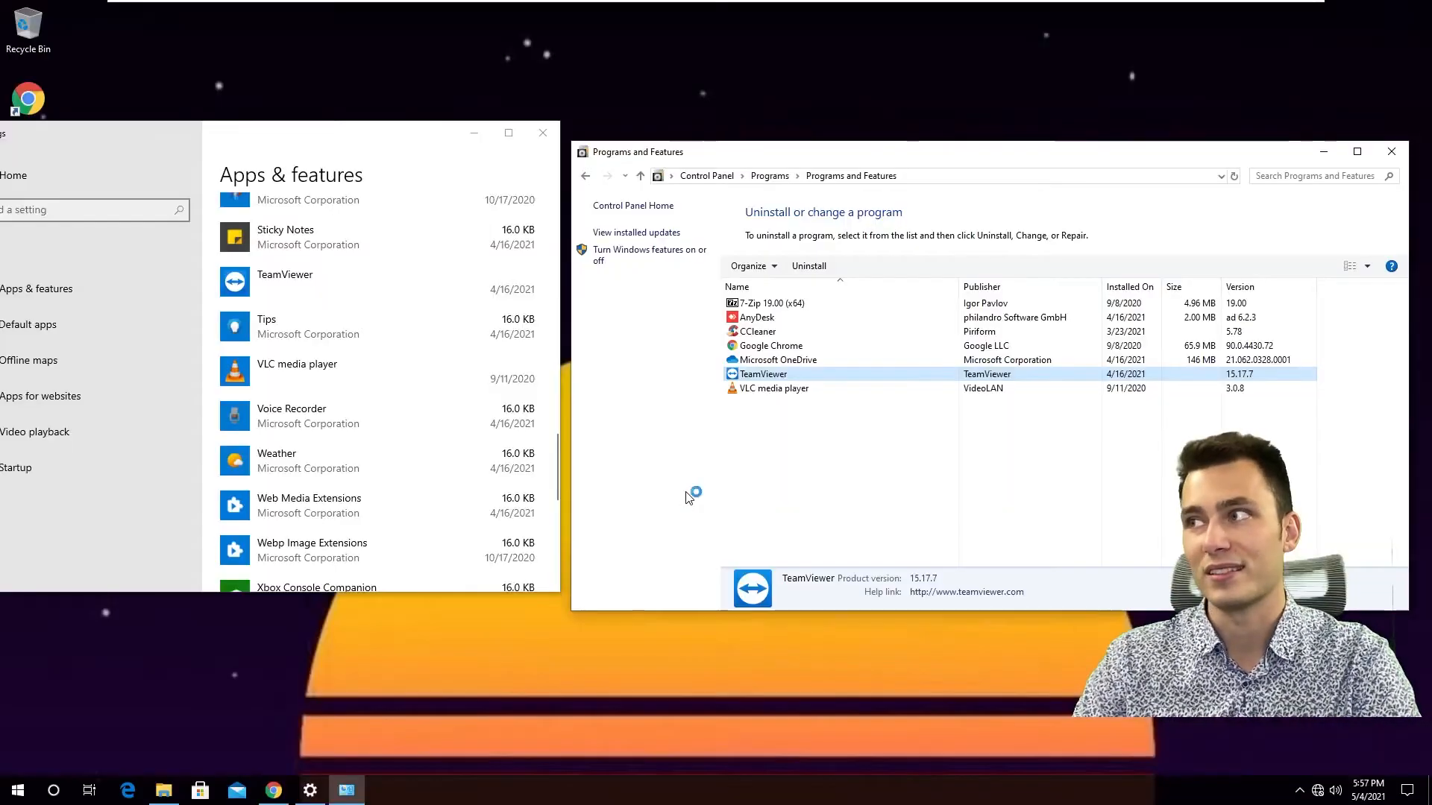
Uninstall TeamViewer, viewing its removal log before closing the uninstaller
{"action": "left_click", "coordinate": [807, 265]}
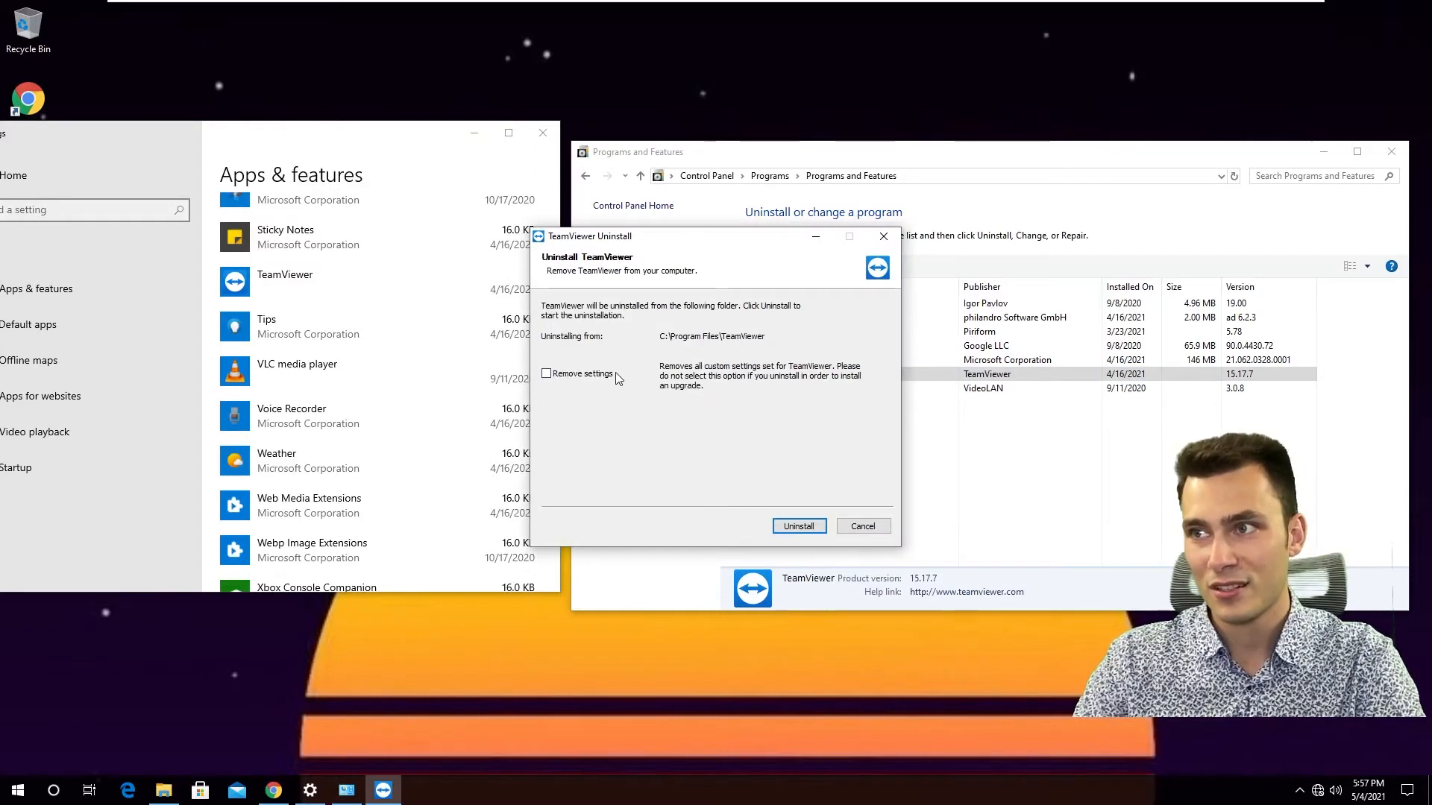
{"action": "left_click", "coordinate": [798, 525]}
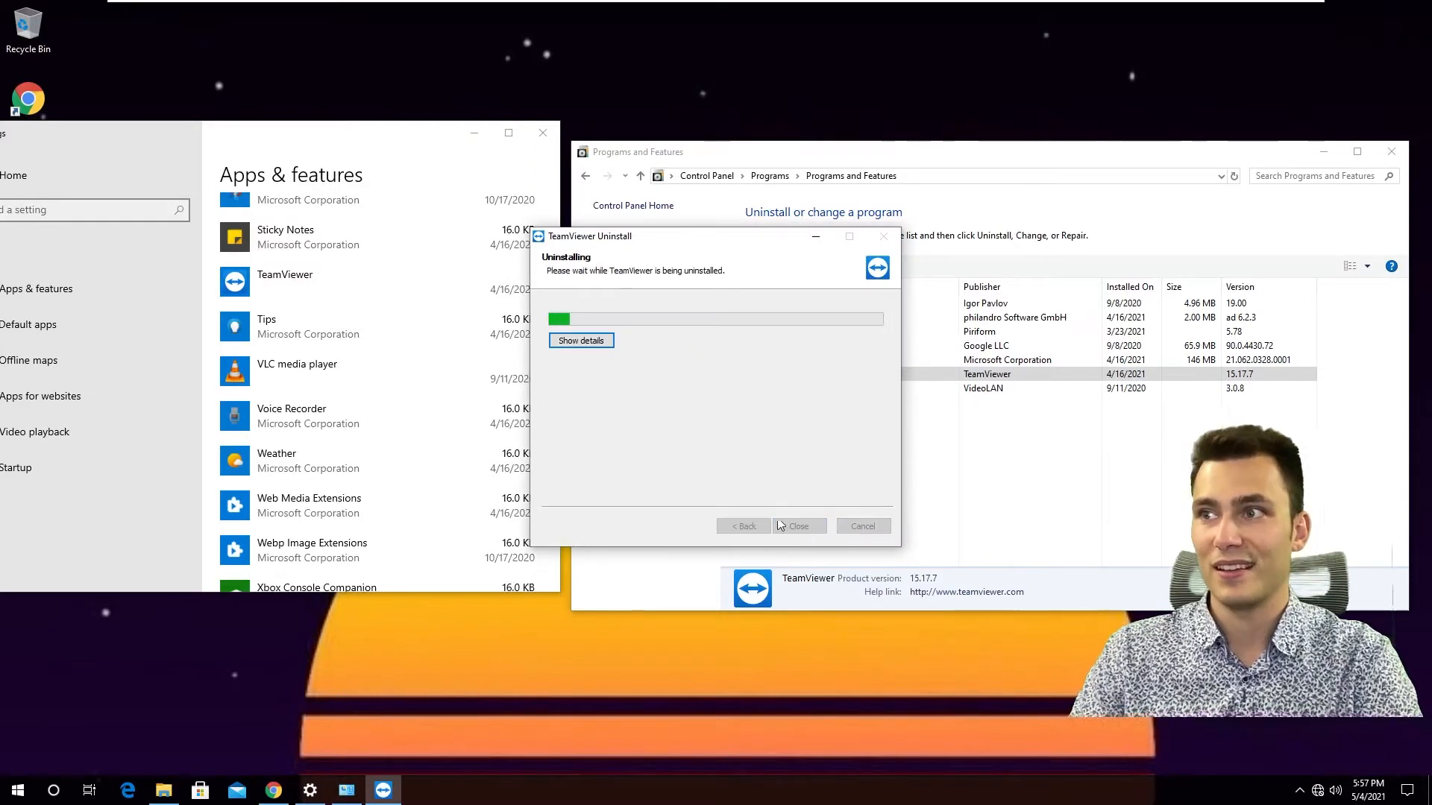
{"action": "left_click", "coordinate": [581, 340]}
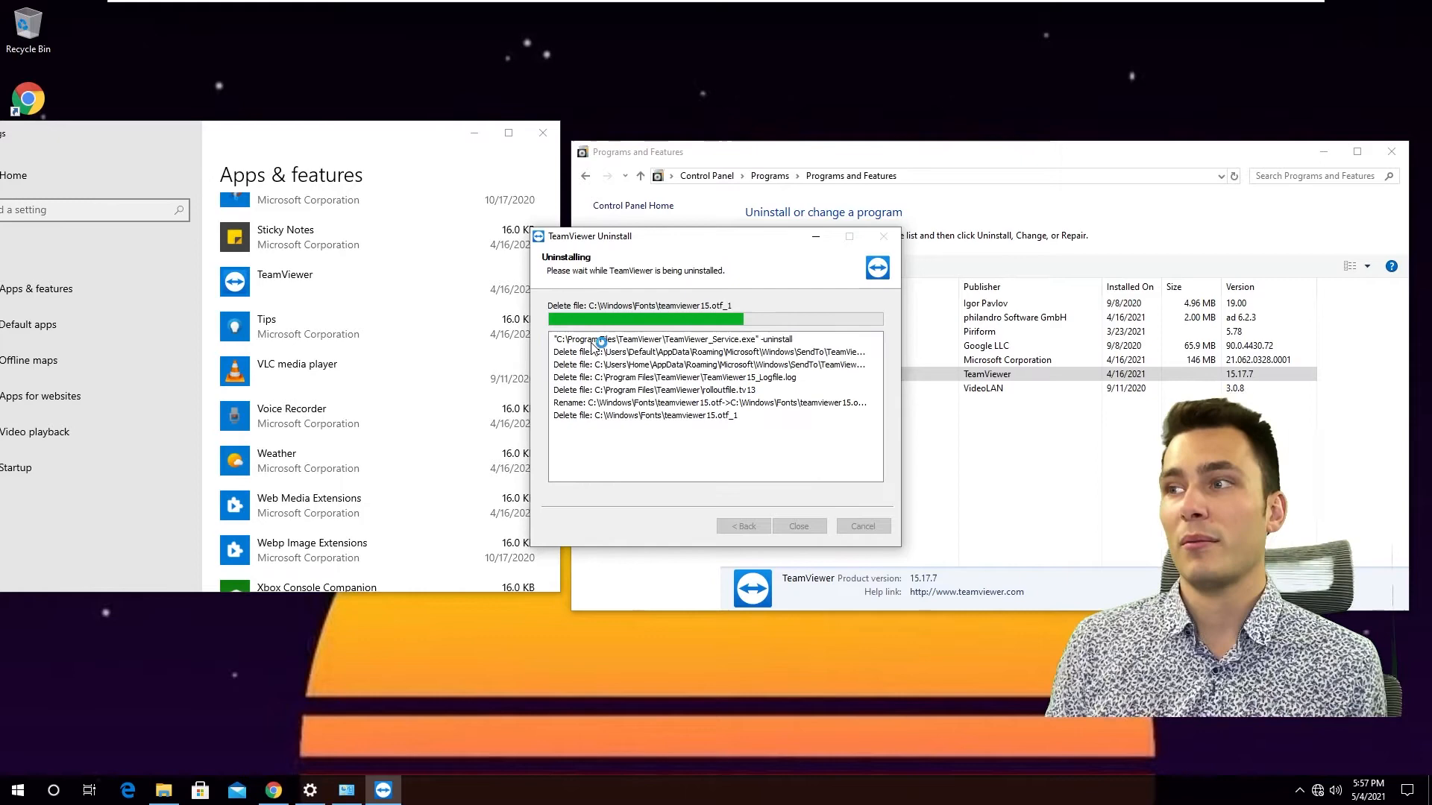
{"action": "left_click", "coordinate": [273, 790]}
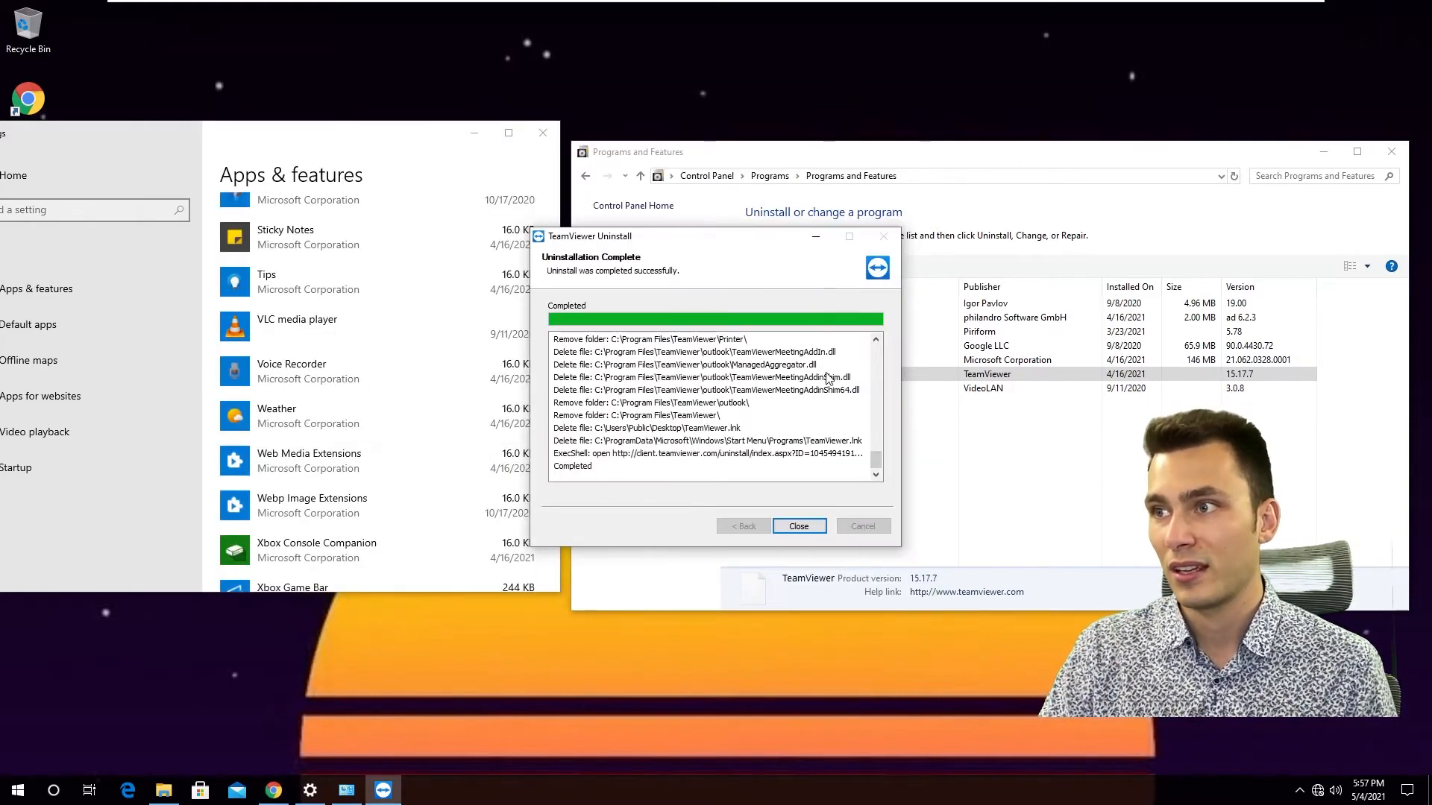
{"action": "left_click", "coordinate": [797, 525]}
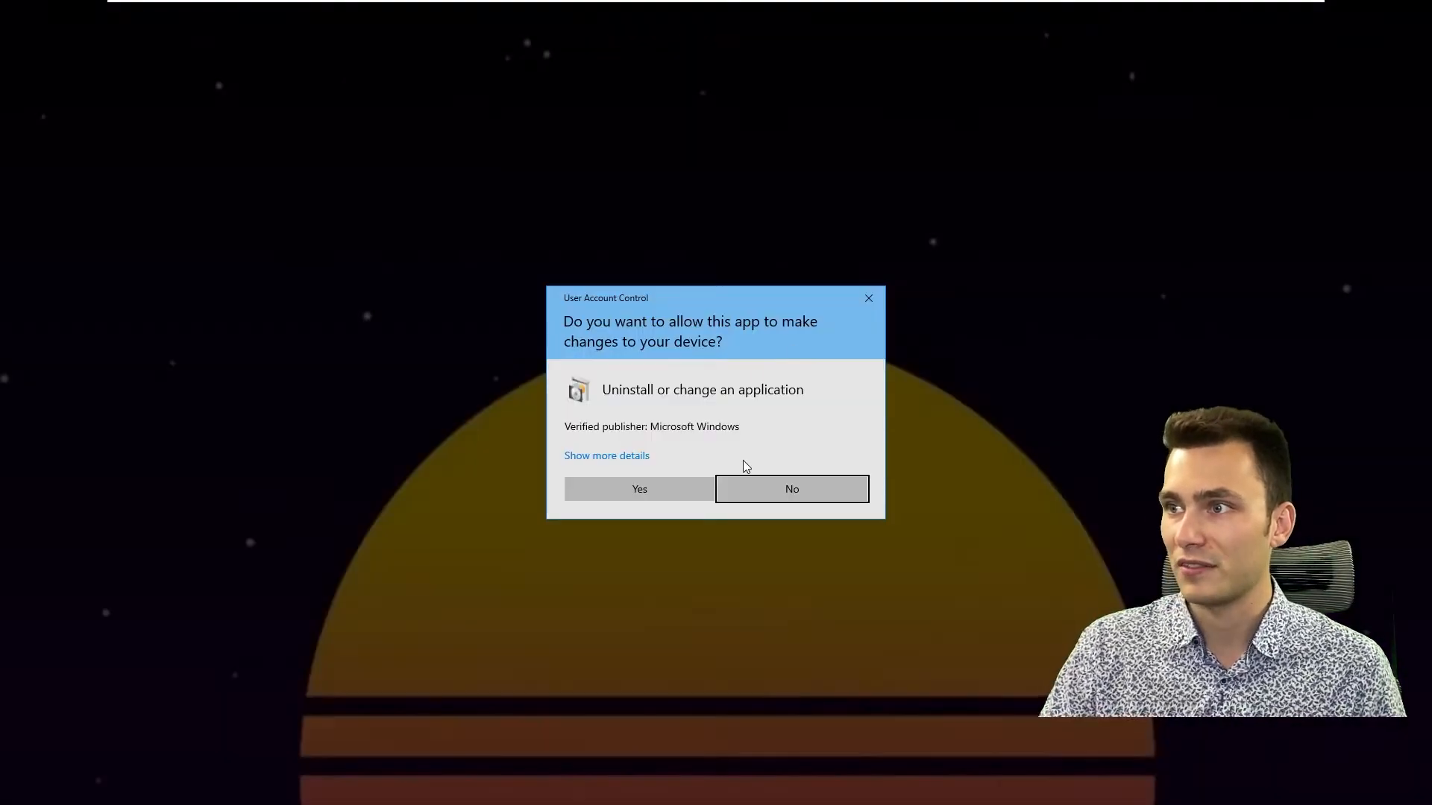
Uninstall AnyDesk with its configuration files and exit the running Supremo app
{"action": "left_click", "coordinate": [639, 488]}
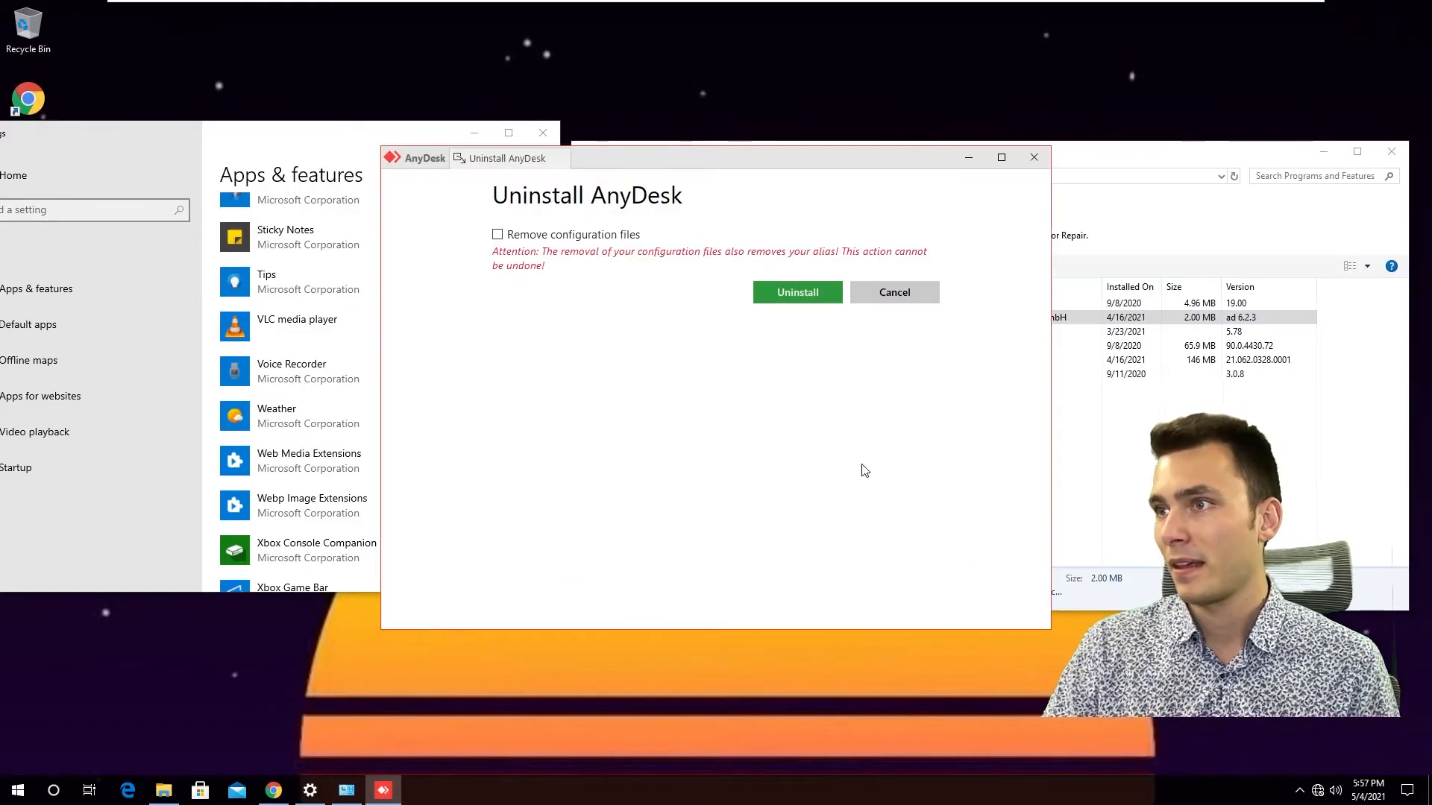
{"action": "left_click", "coordinate": [497, 234]}
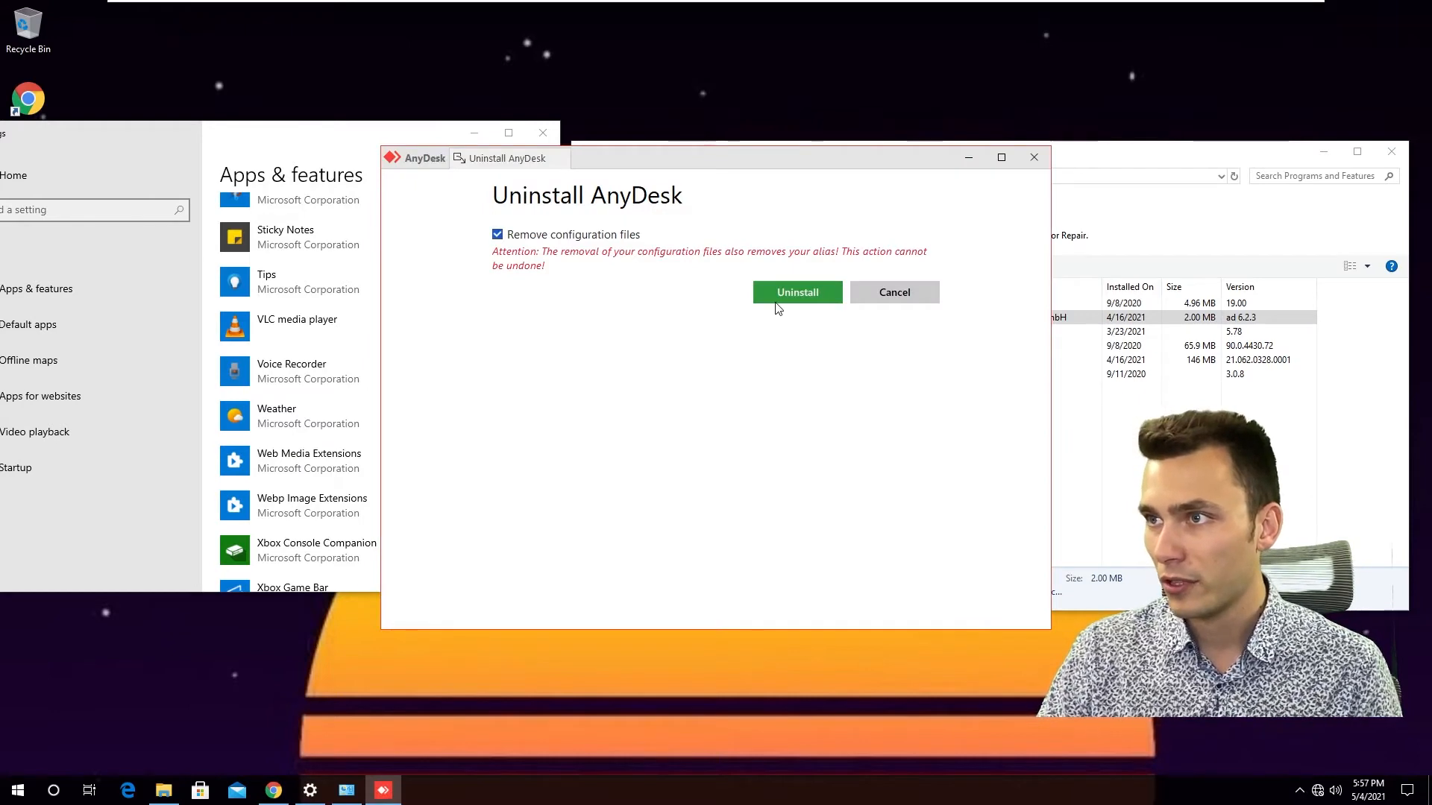
{"action": "left_click", "coordinate": [796, 293]}
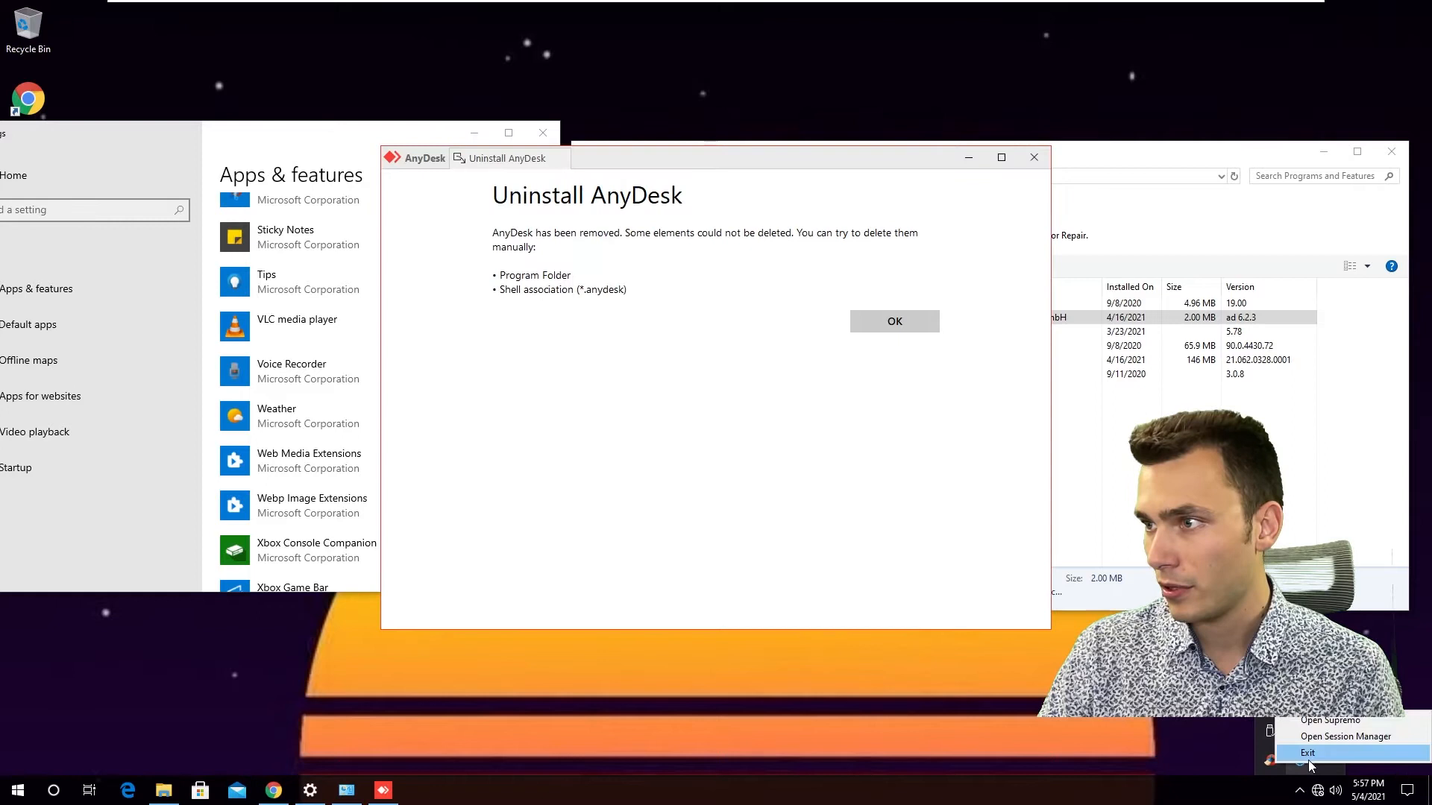
{"action": "left_click", "coordinate": [1307, 752]}
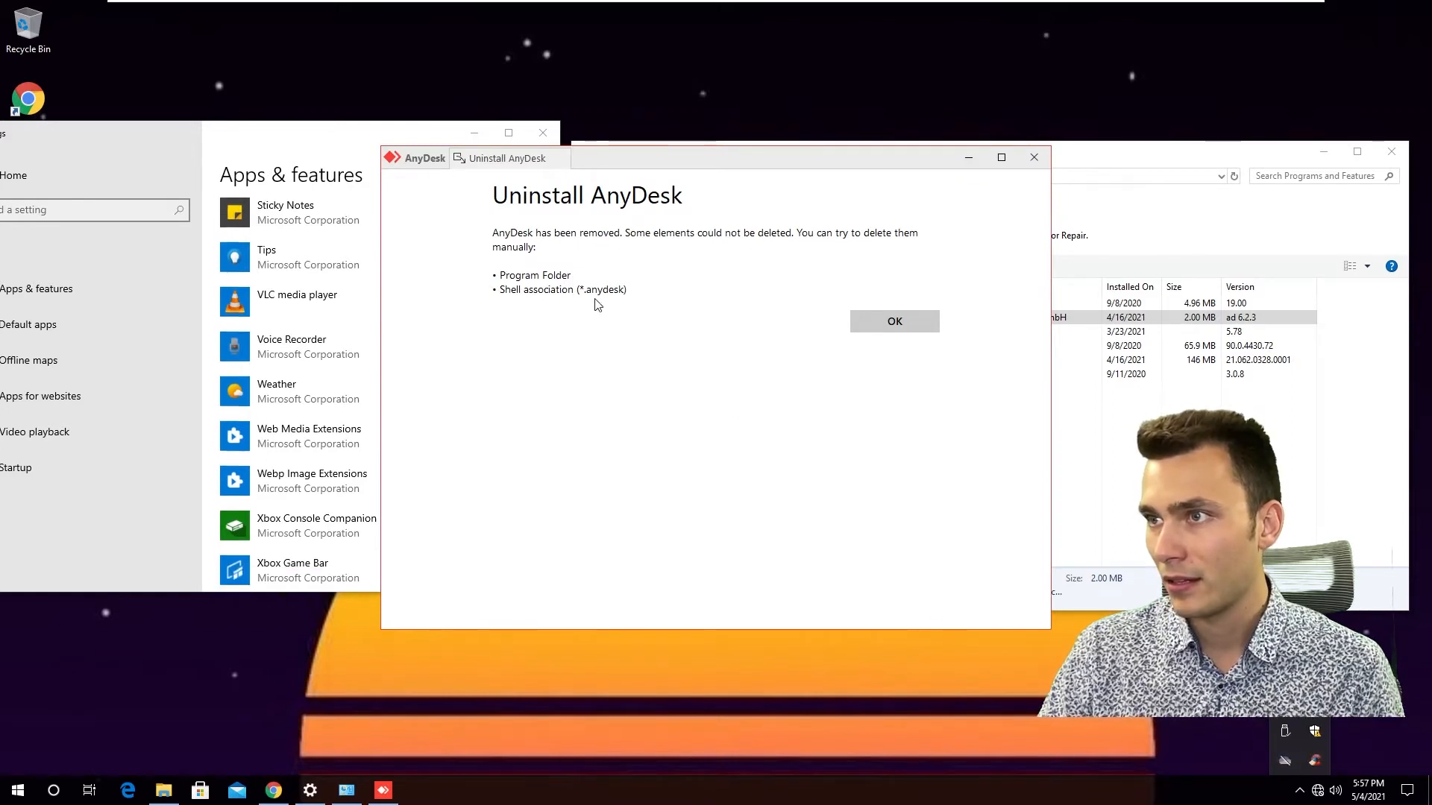
{"action": "left_click", "coordinate": [894, 321]}
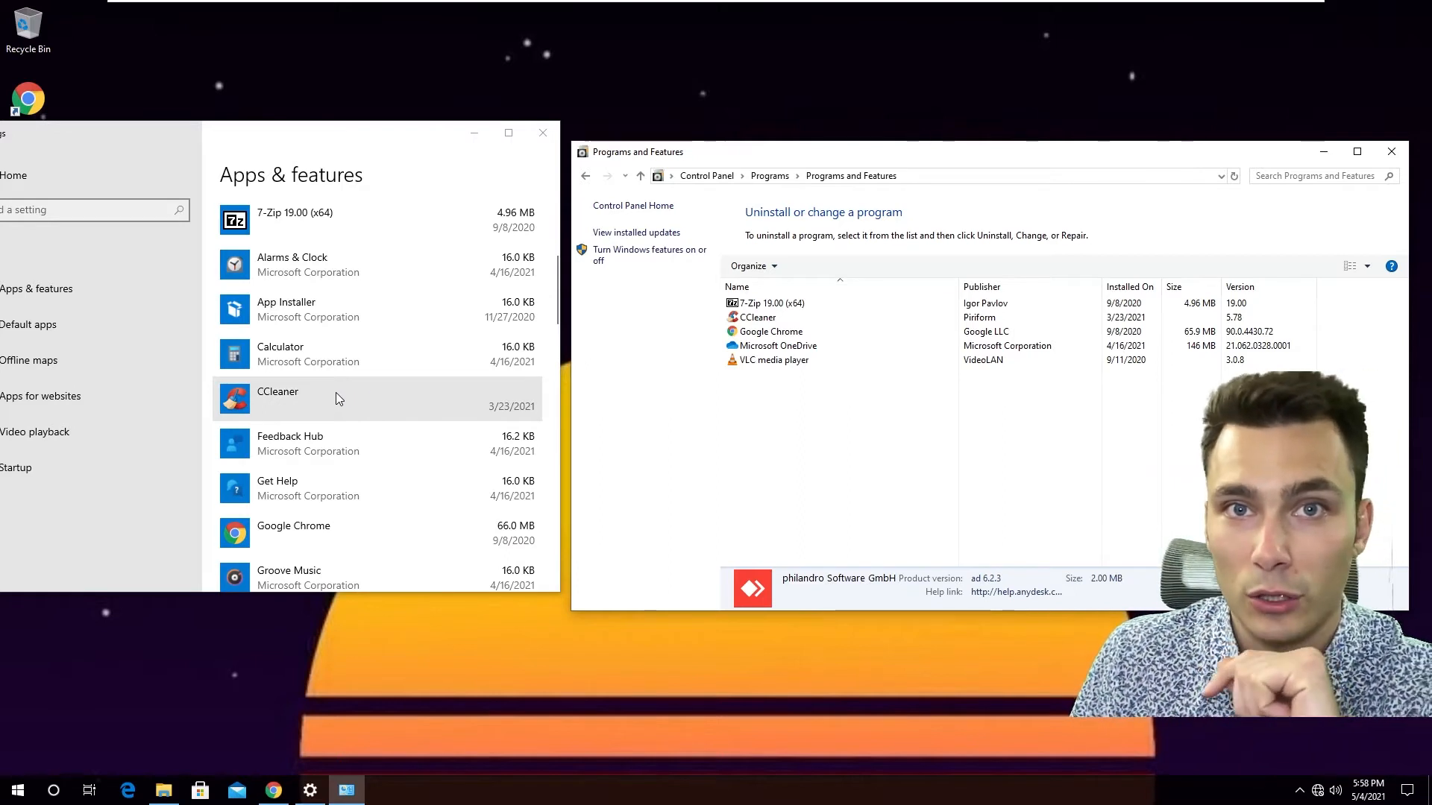
{"action": "mouse_move", "coordinate": [320, 390]}
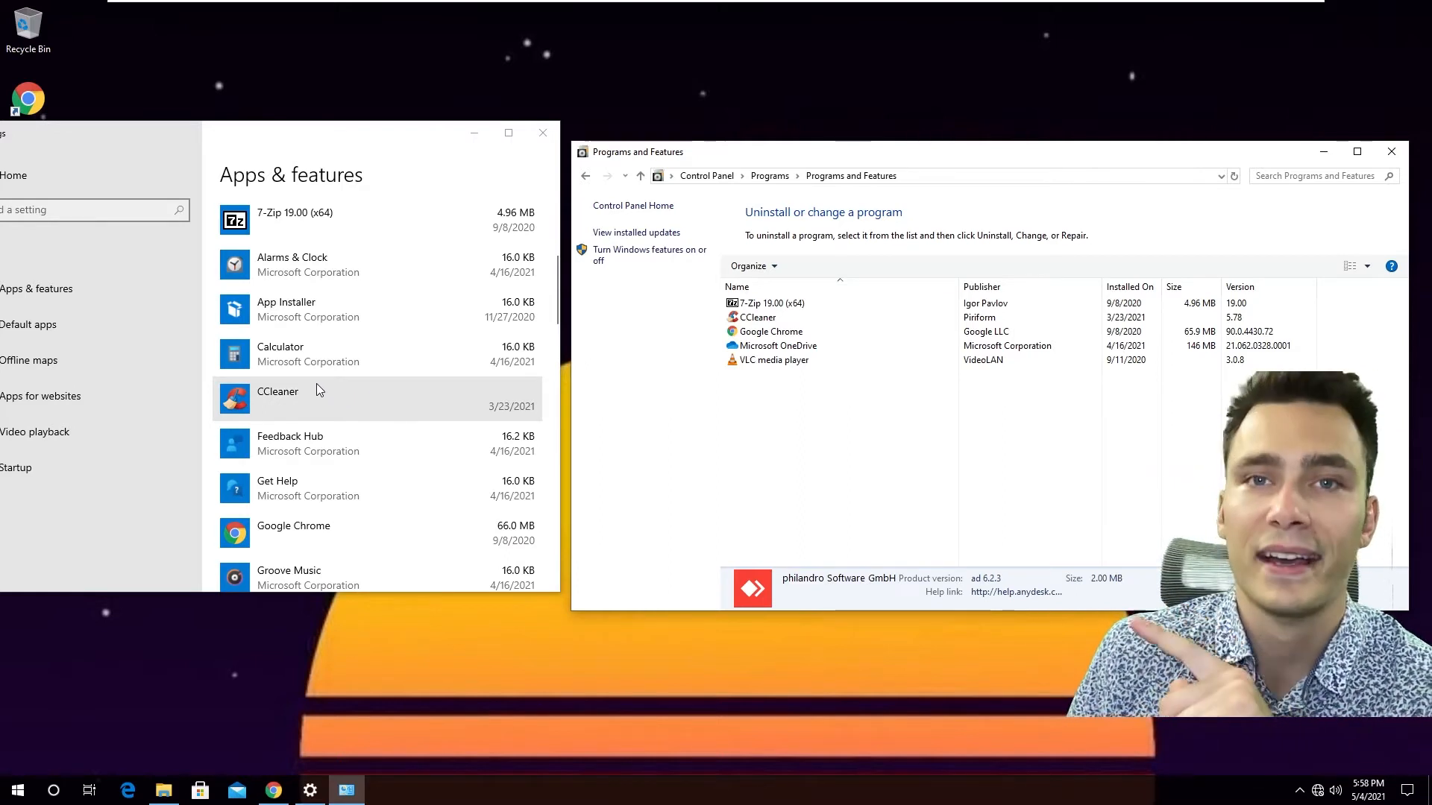
{"action": "scroll", "scroll_direction": "down", "scroll_amount": 3}
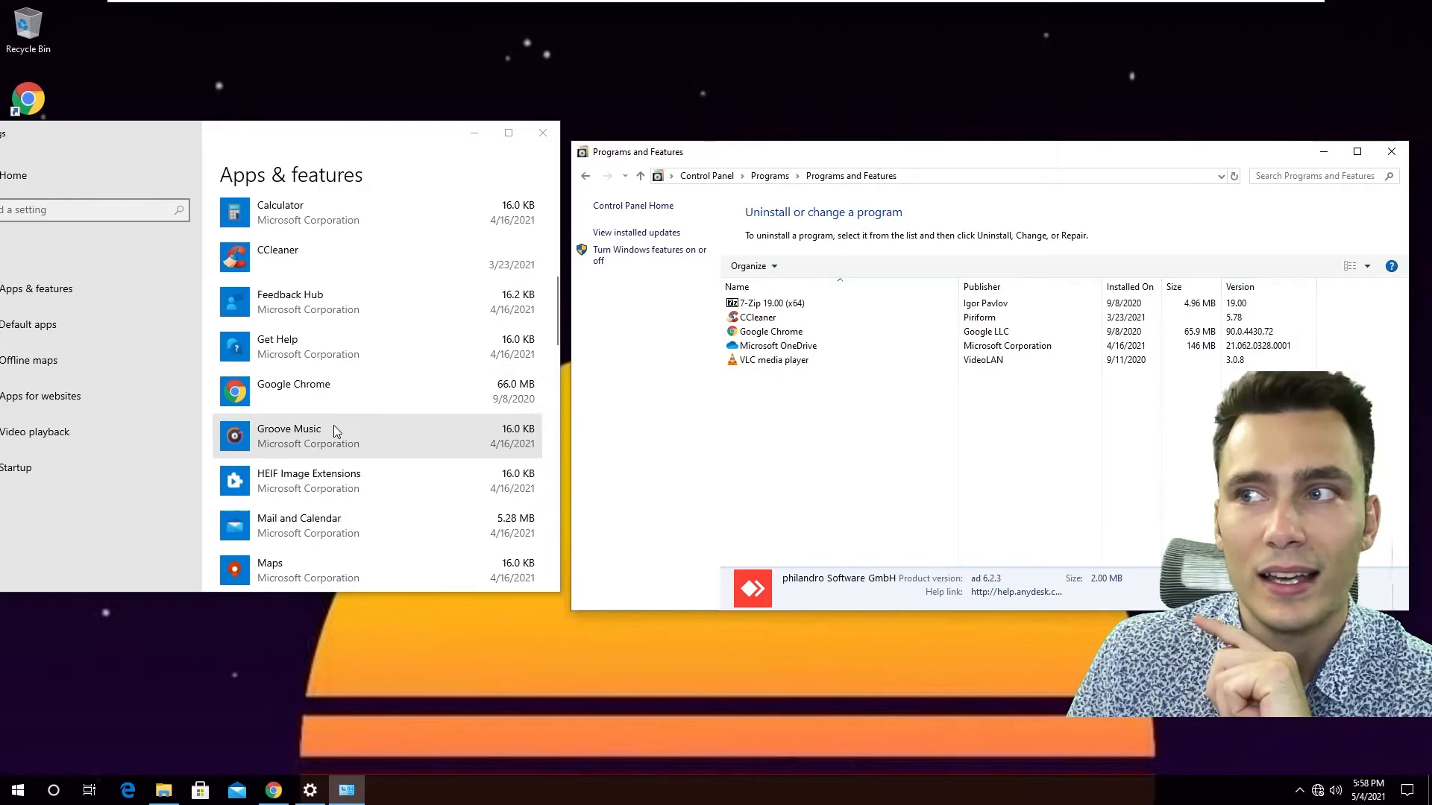
{"action": "scroll", "scroll_direction": "down", "scroll_amount": 3}
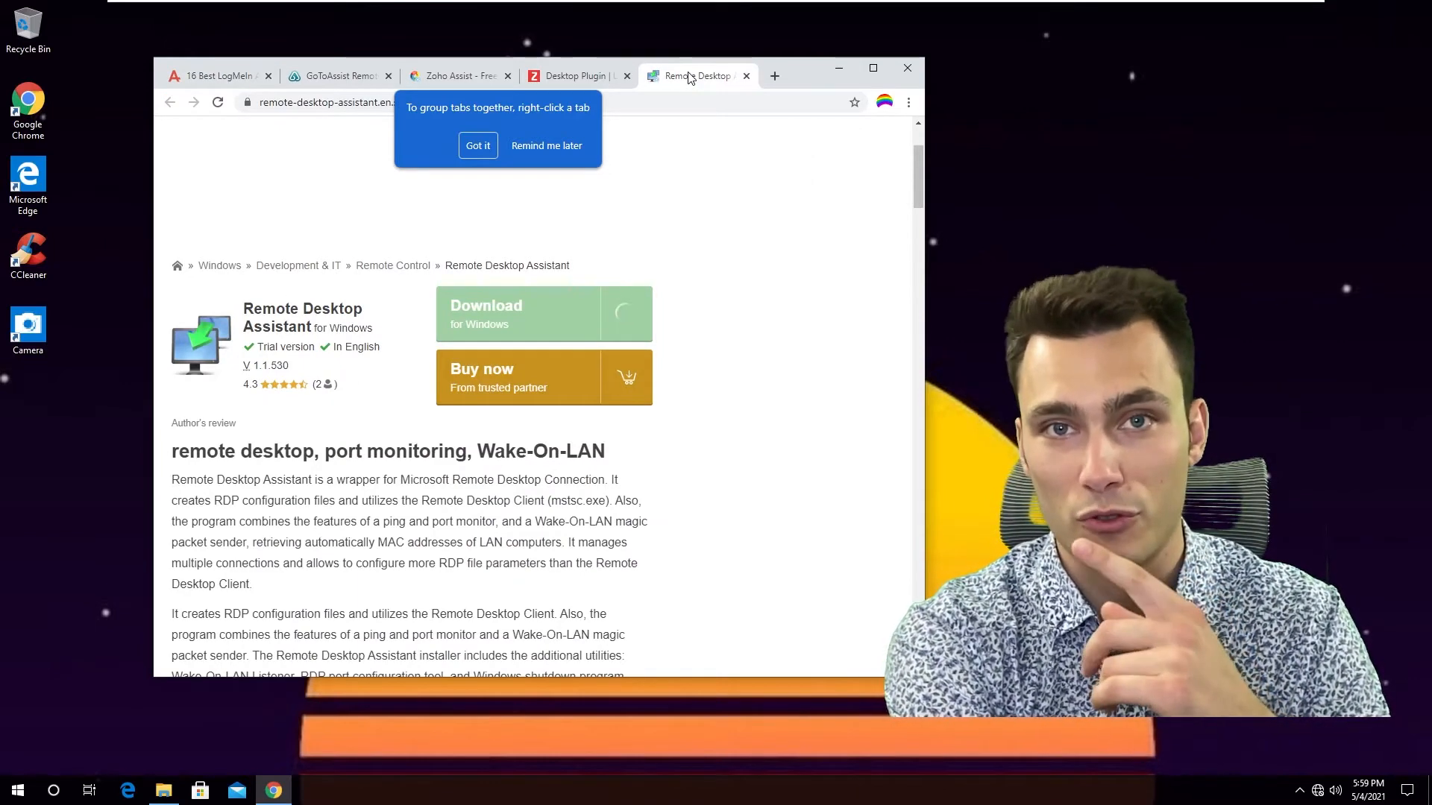
Browse the Zoho Desktop Plugin, Zoho Assist and GoToAssist tabs
{"action": "left_click", "coordinate": [577, 76]}
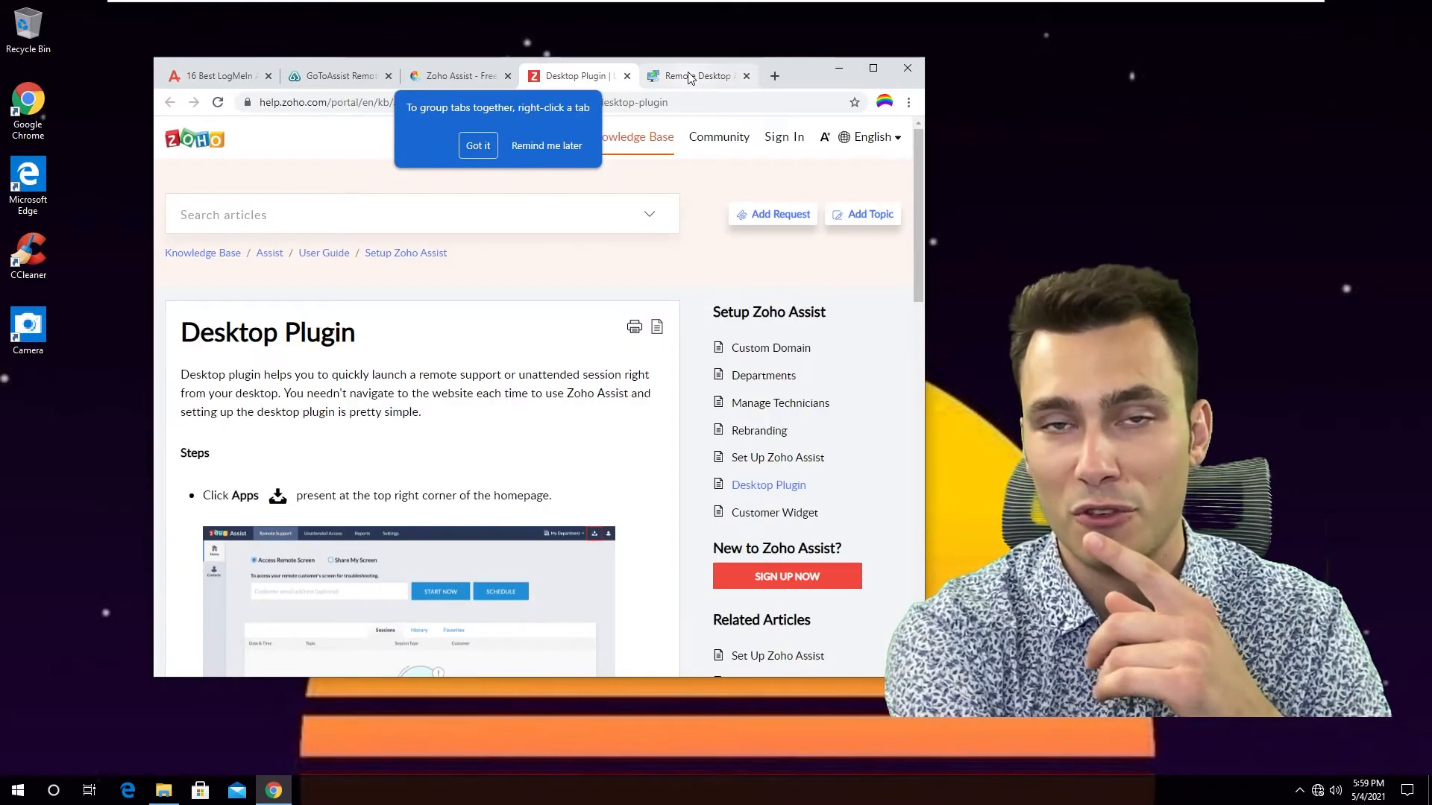
{"action": "left_click", "coordinate": [454, 76]}
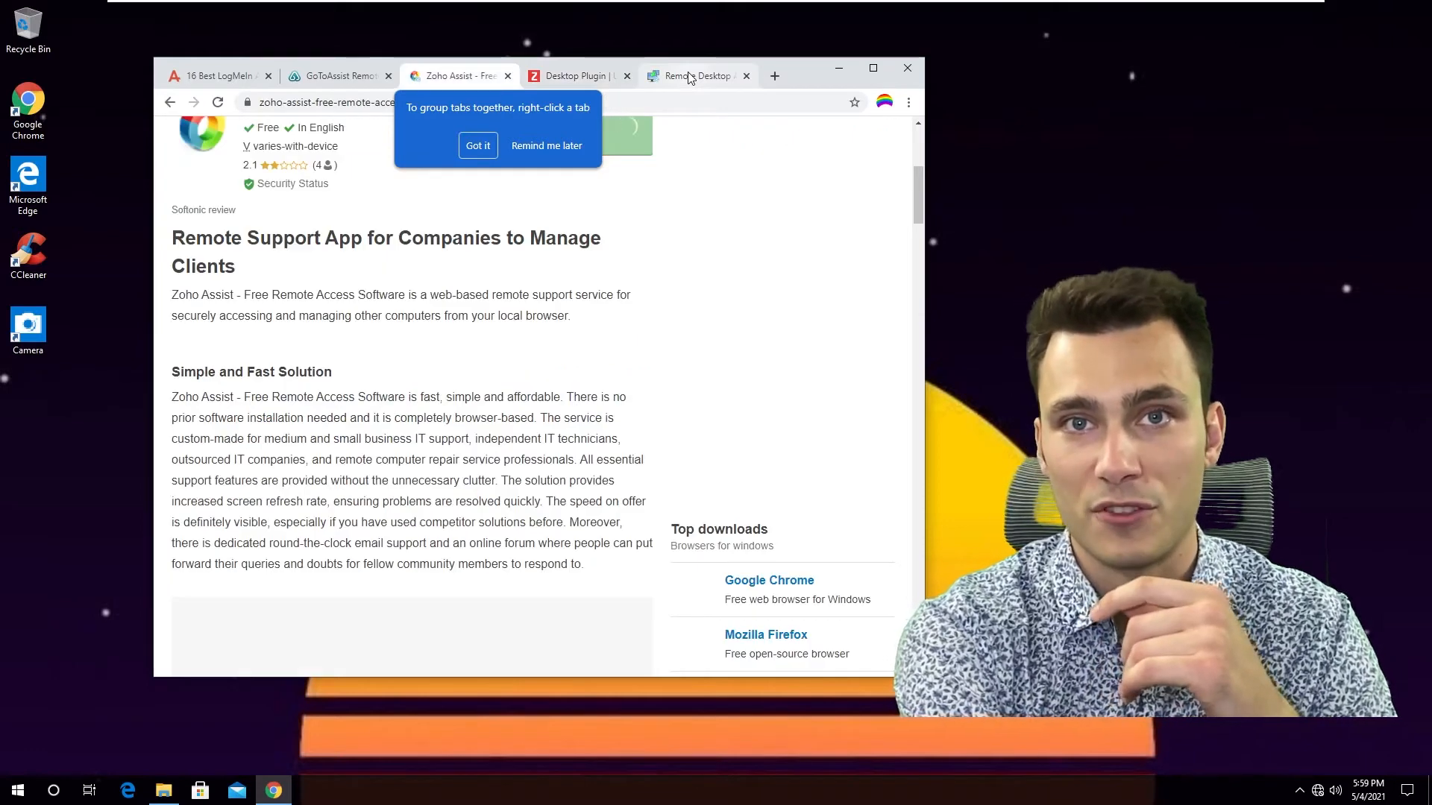
{"action": "left_click", "coordinate": [340, 76]}
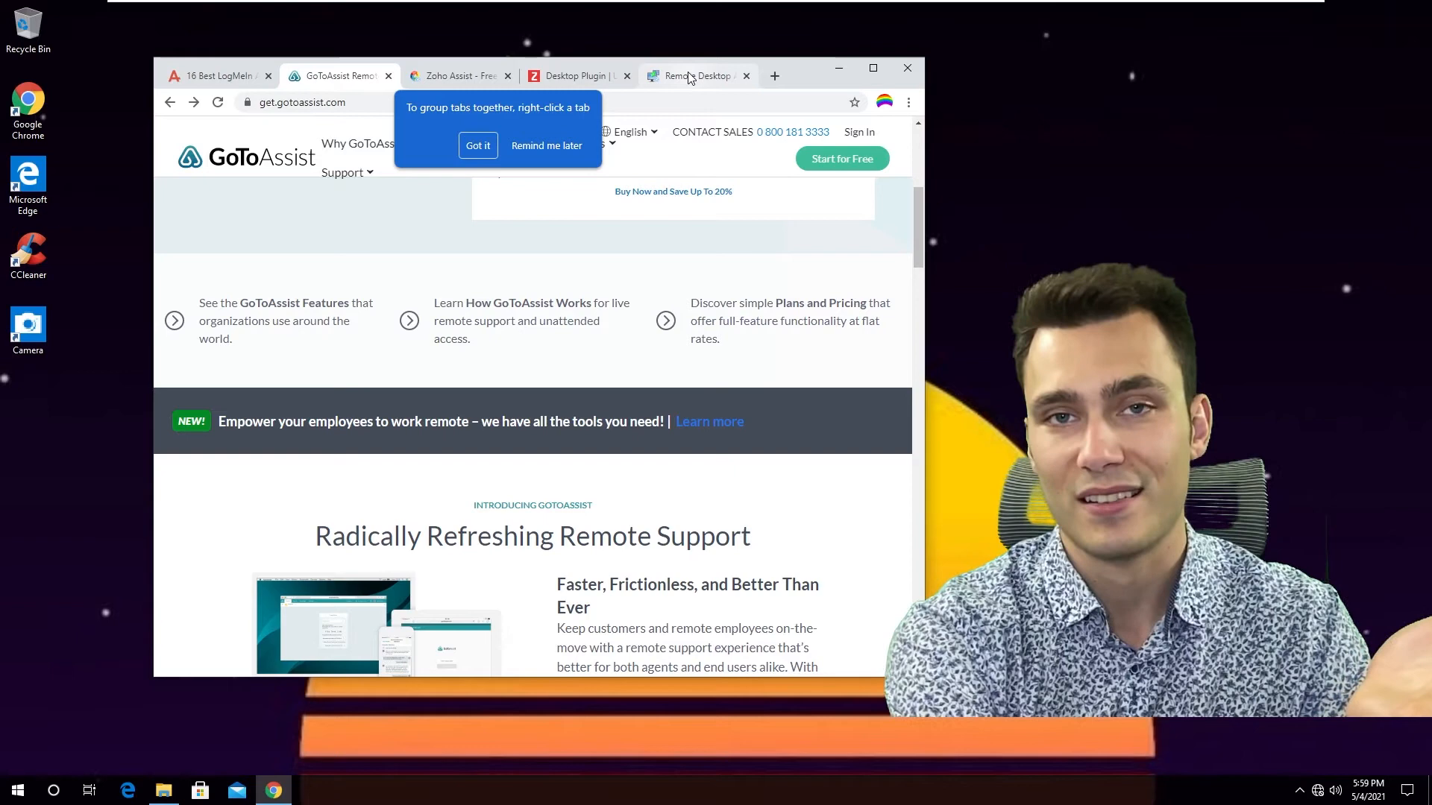
{"action": "left_click", "coordinate": [694, 76]}
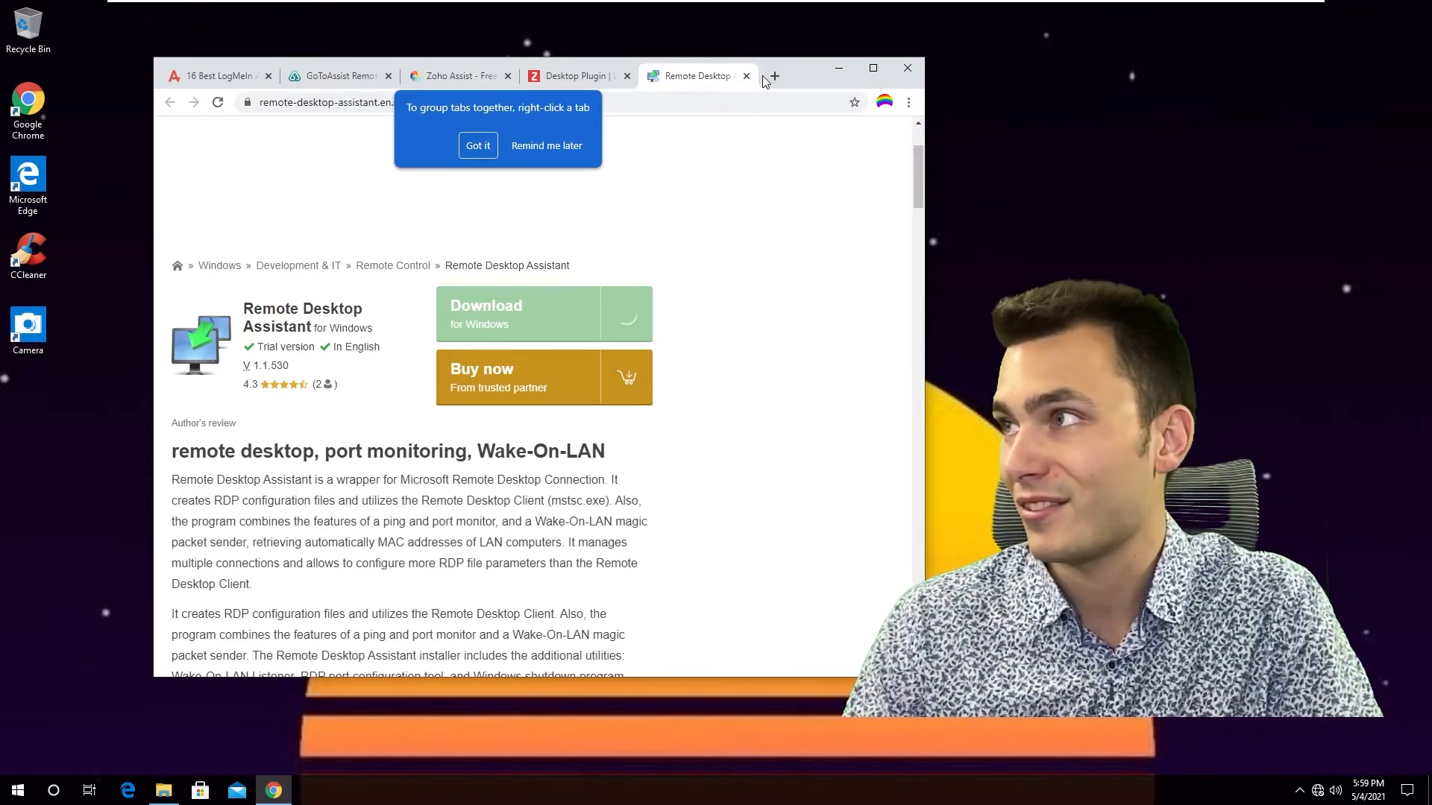
Revisit the Zoho, GoToAssist and LogMeIn tabs, then open Chrome's Settings
{"action": "left_click", "coordinate": [577, 76]}
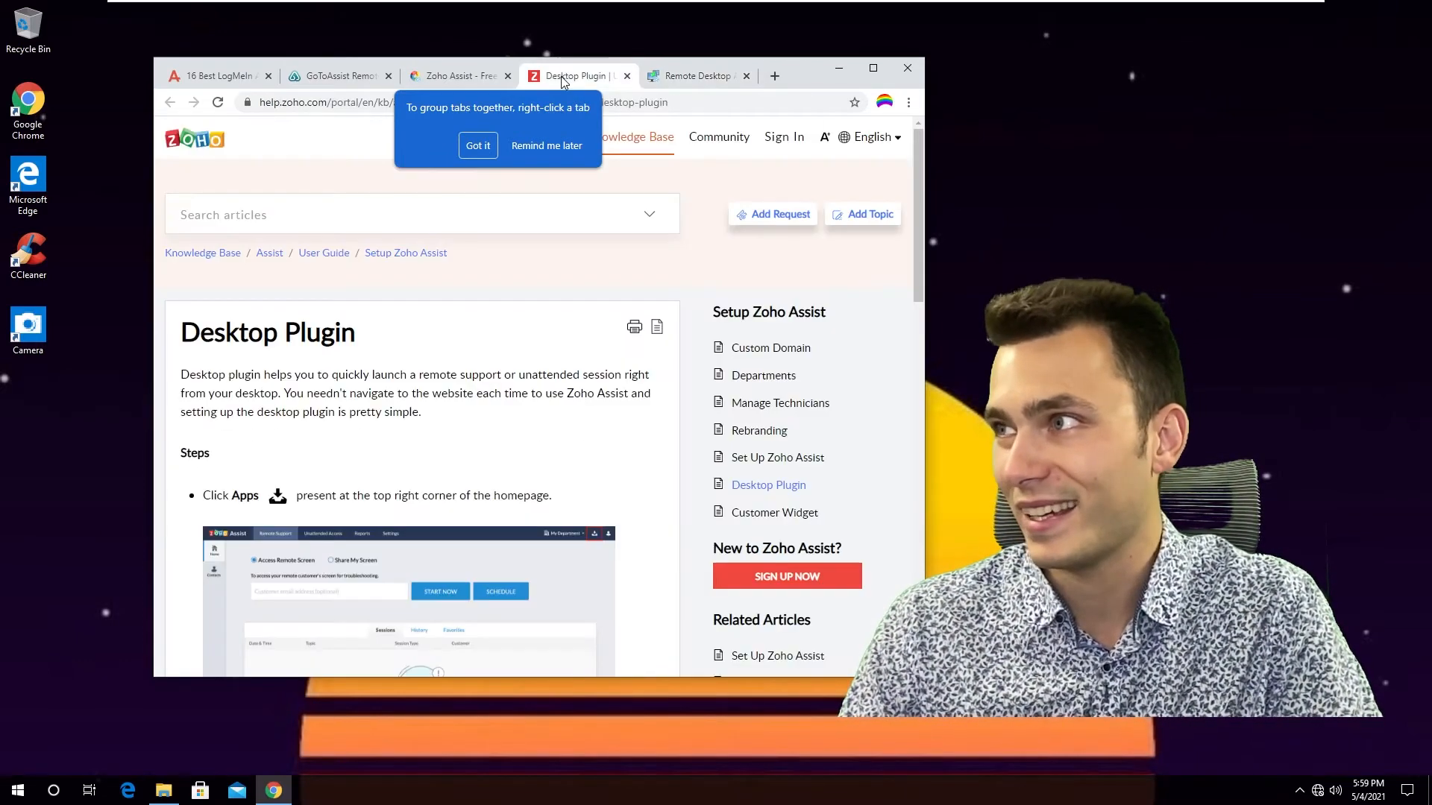
{"action": "left_click", "coordinate": [454, 76]}
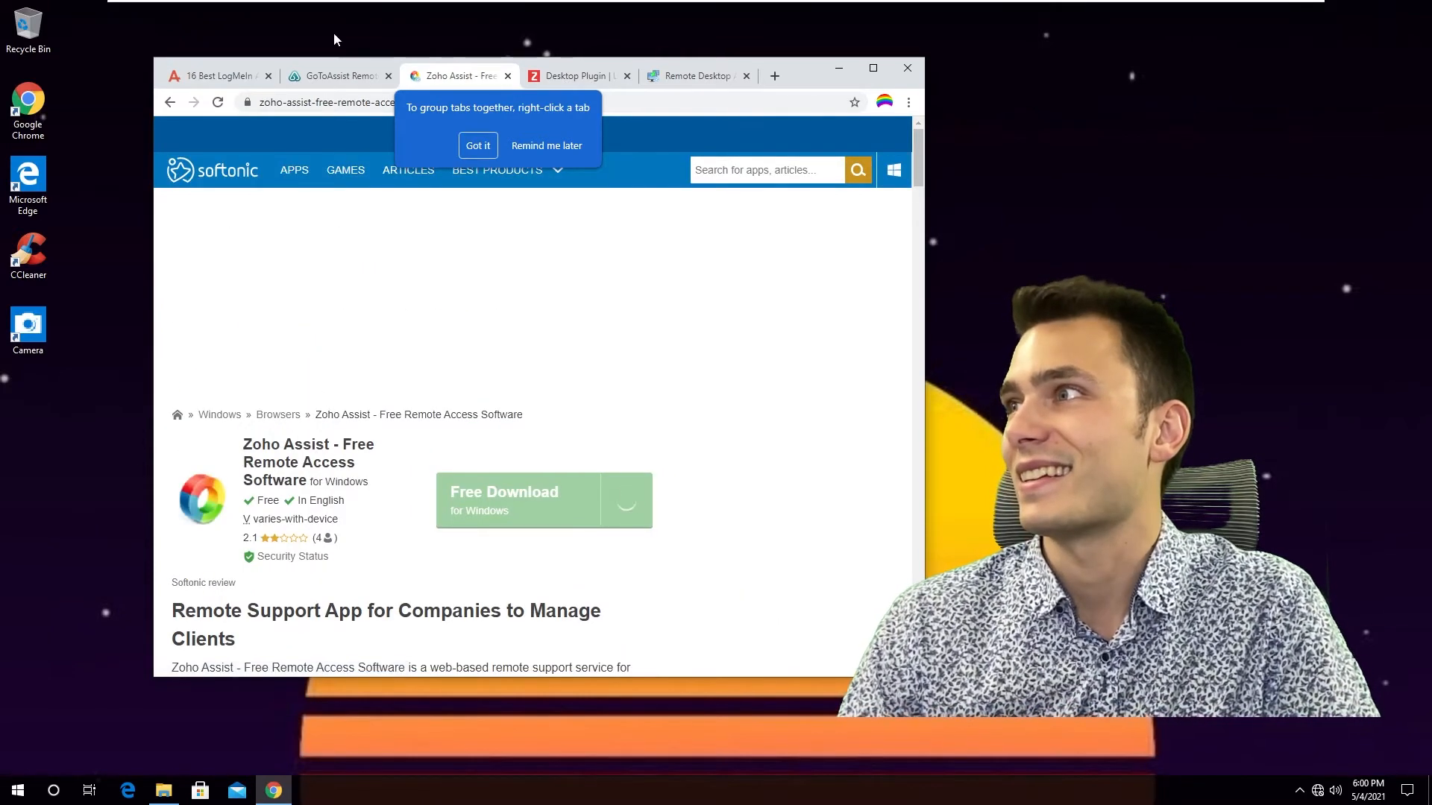
{"action": "left_click", "coordinate": [336, 76]}
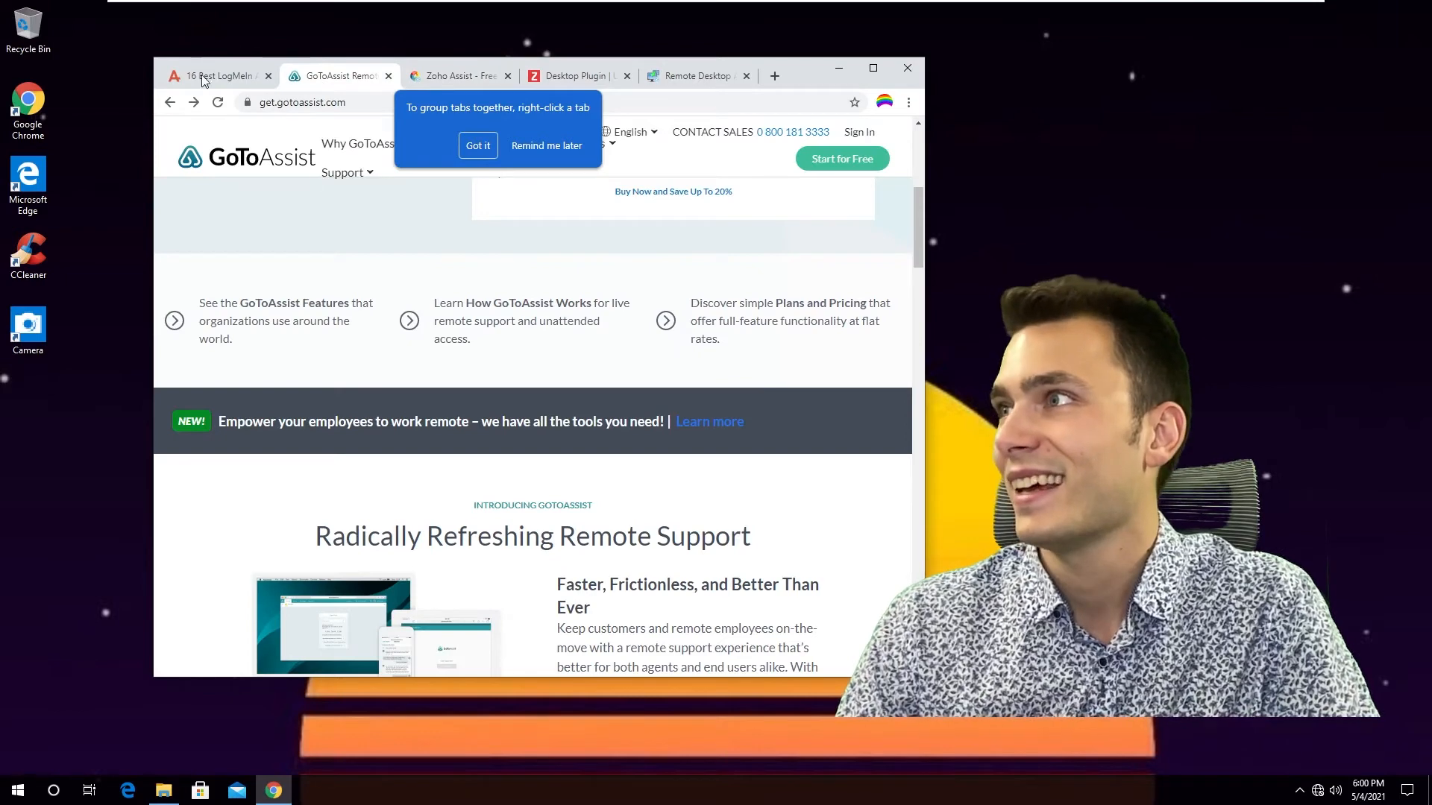
{"action": "left_click", "coordinate": [217, 76]}
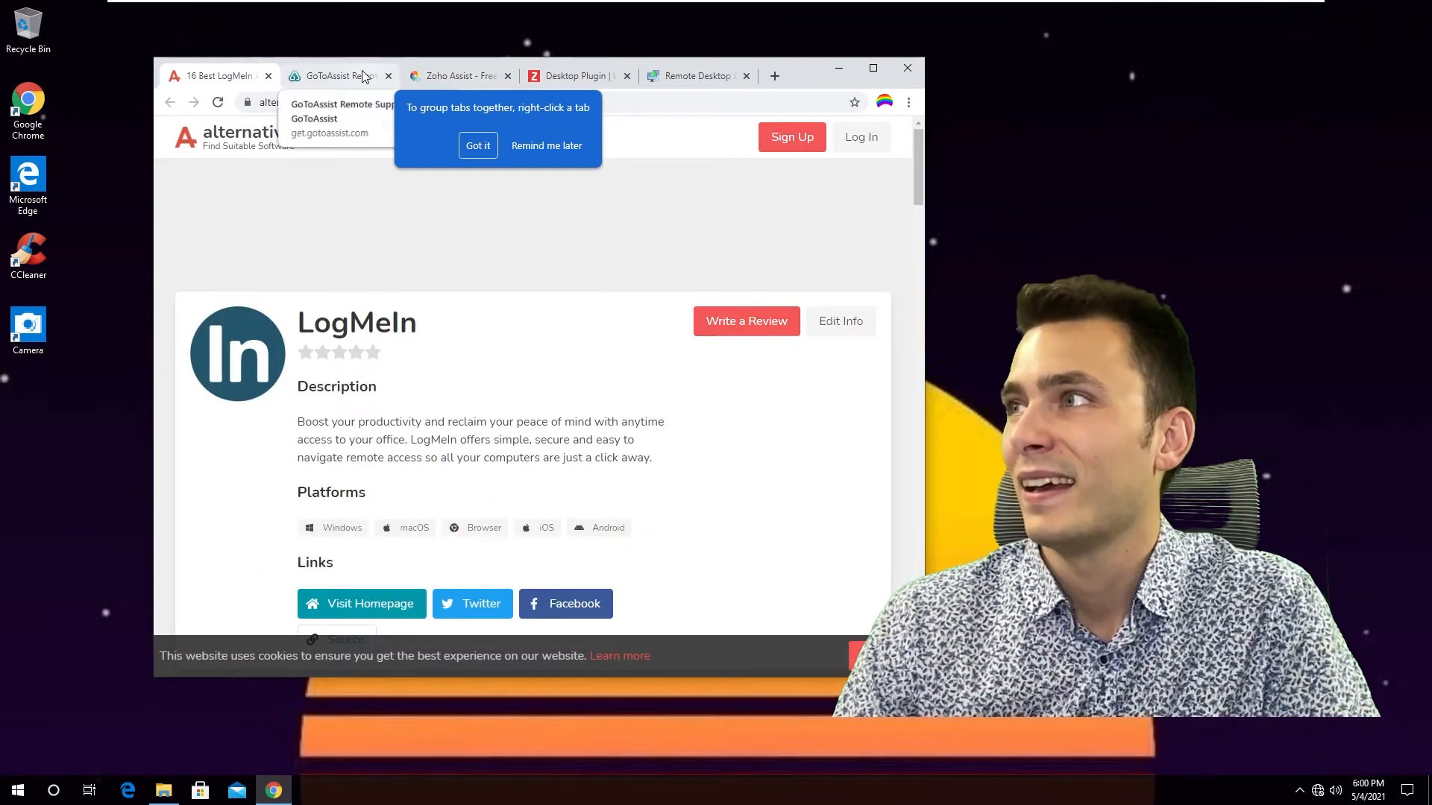
{"action": "left_click", "coordinate": [338, 76]}
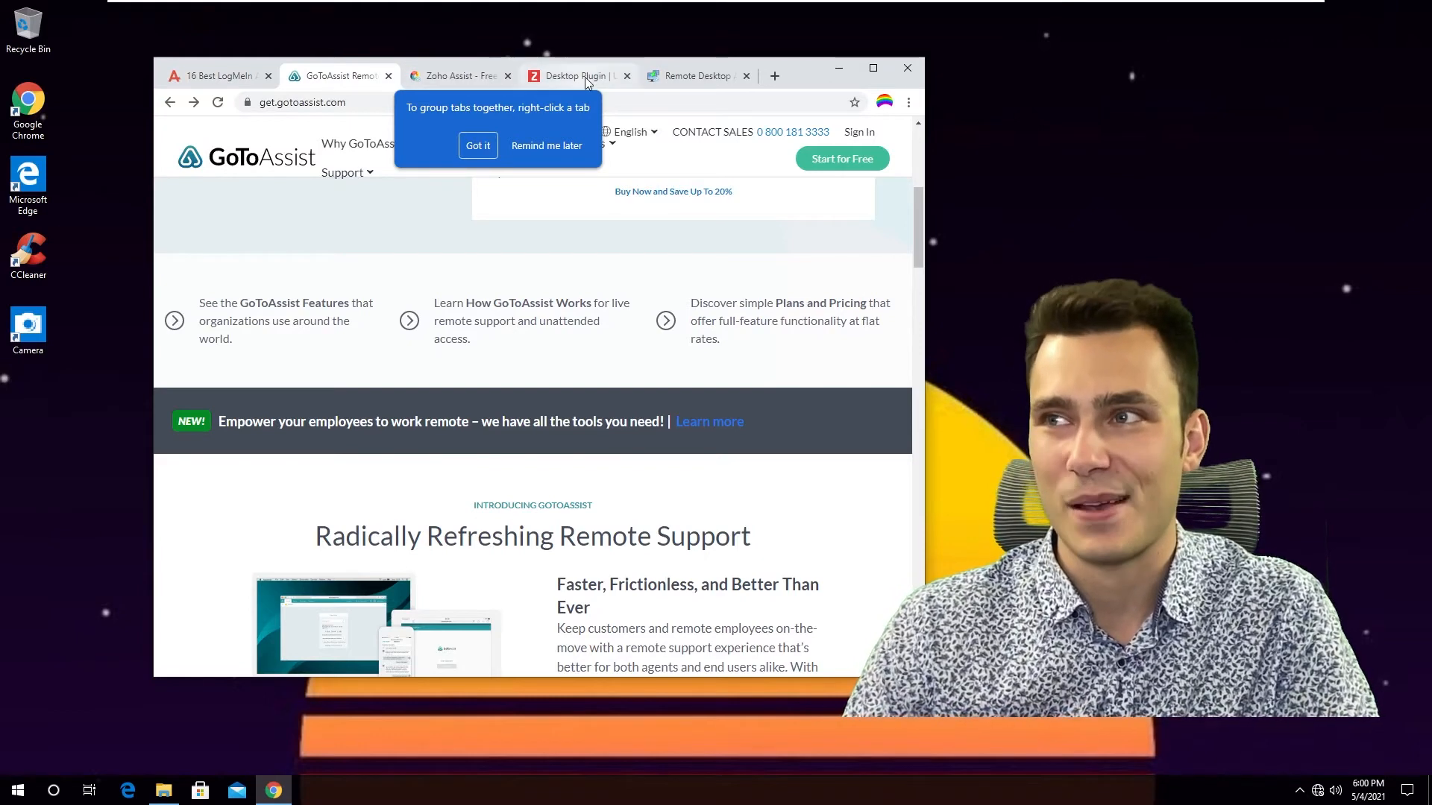
{"action": "left_click", "coordinate": [907, 102]}
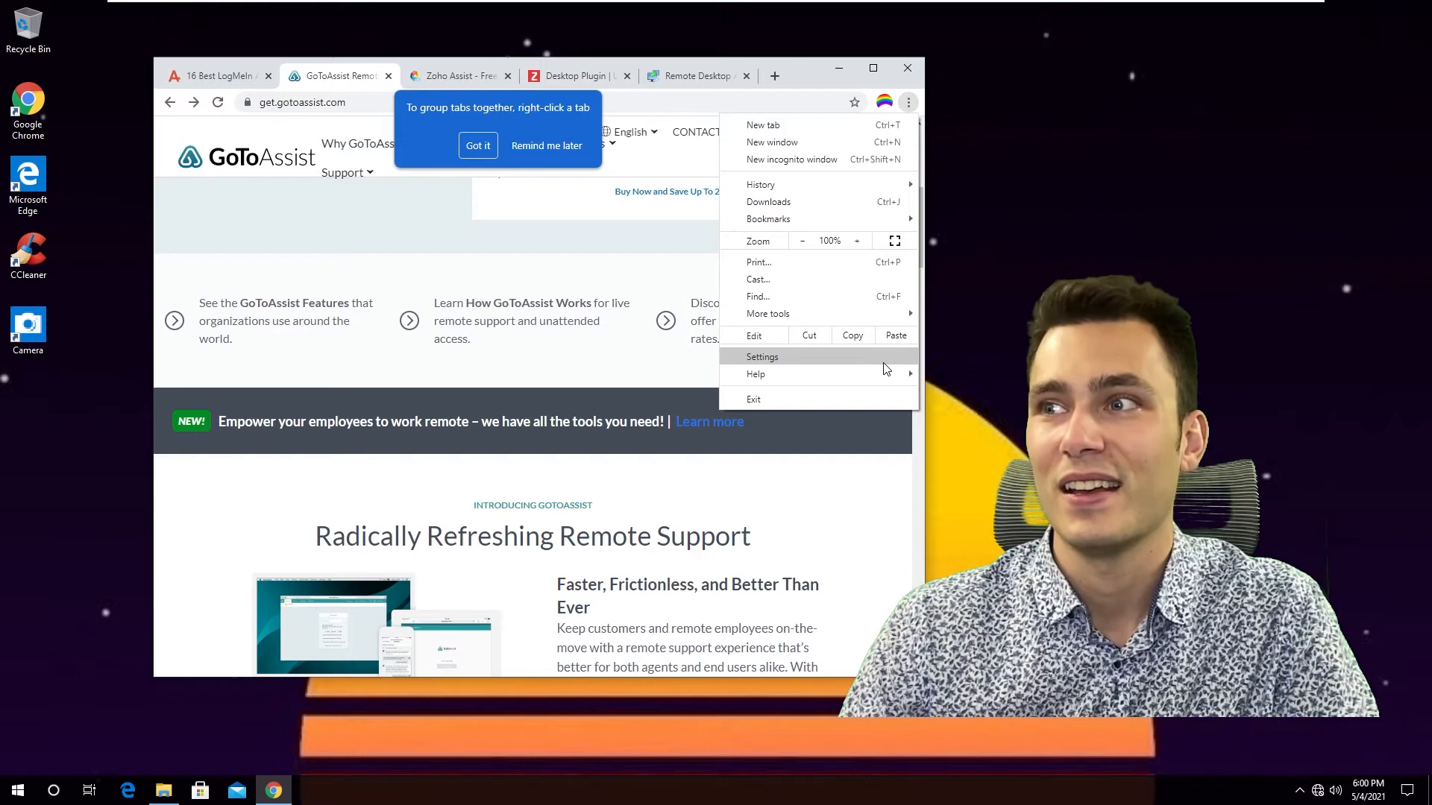
{"action": "left_click", "coordinate": [761, 356]}
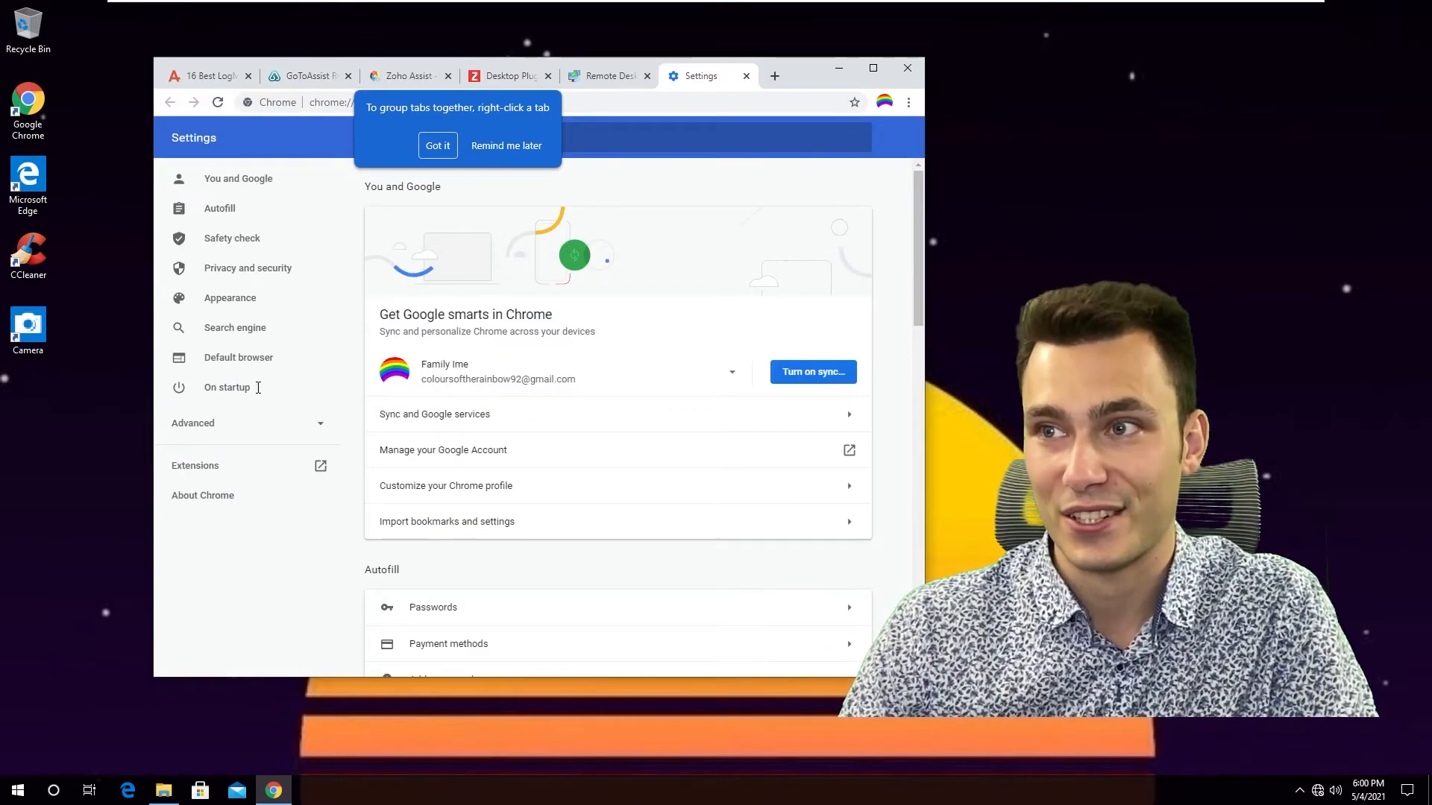